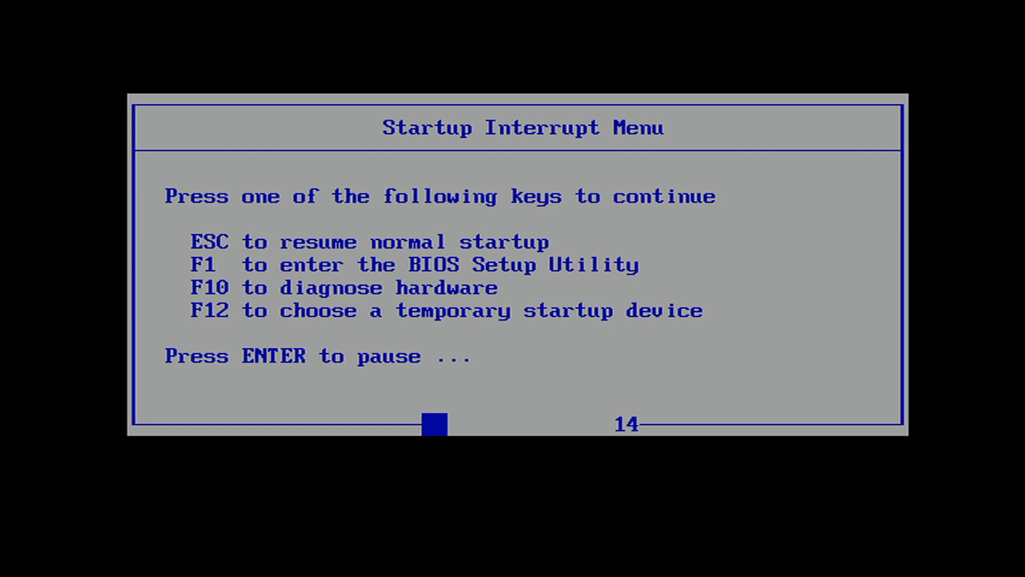
# Boot the laptop from the Ubuntu USB drive via the firmware boot menu
pyautogui.press('f12')
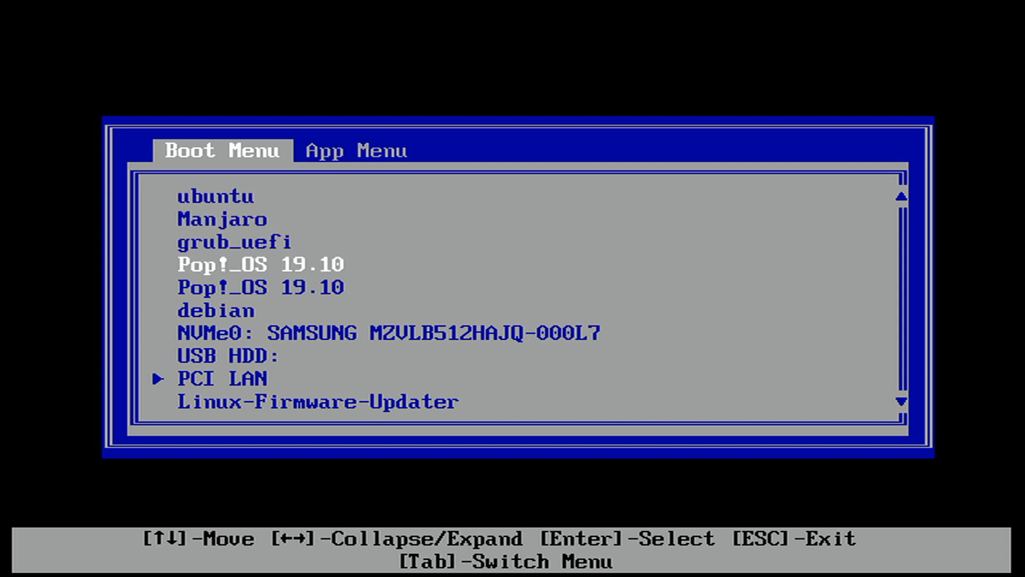
pyautogui.press('Down')
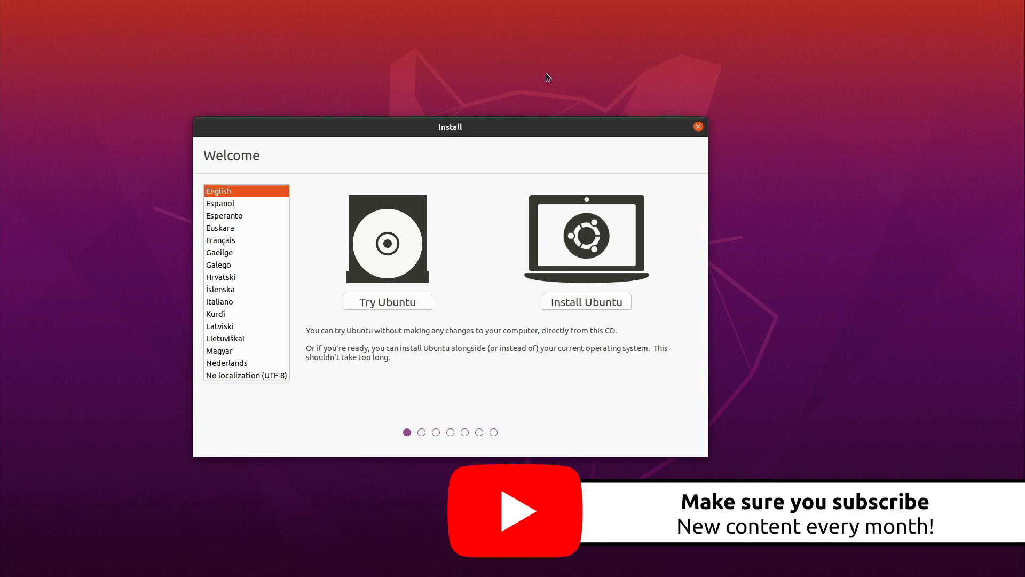
pyautogui.moveTo(421, 251)
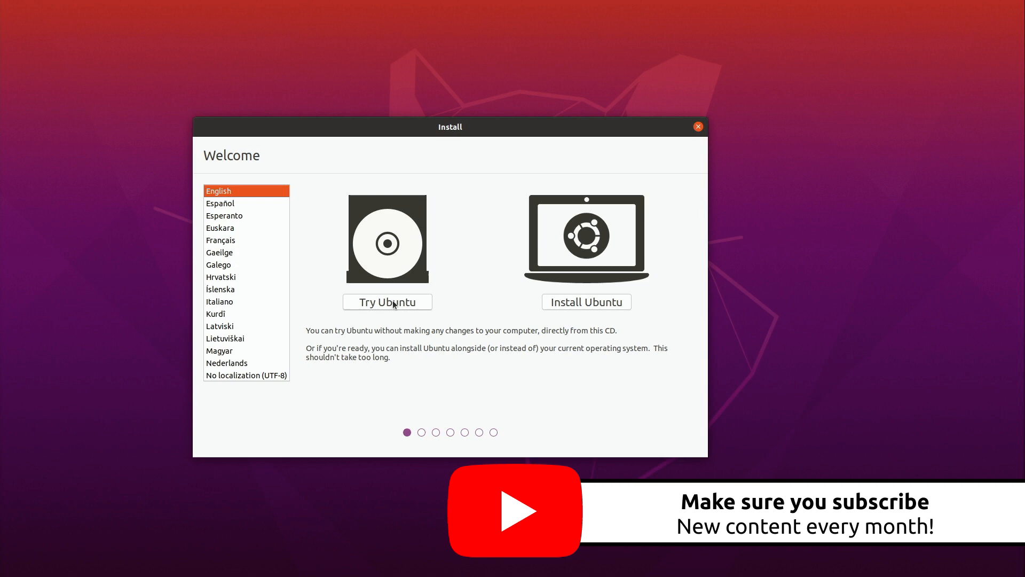
# Choose Try Ubuntu to reach the live desktop without installing
pyautogui.click(386, 301)
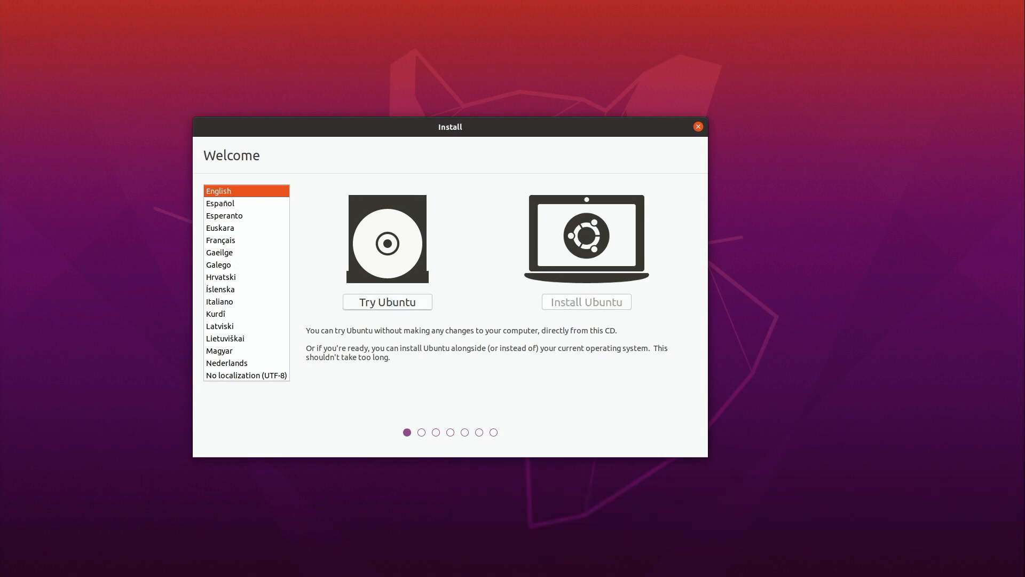
pyautogui.click(386, 301)
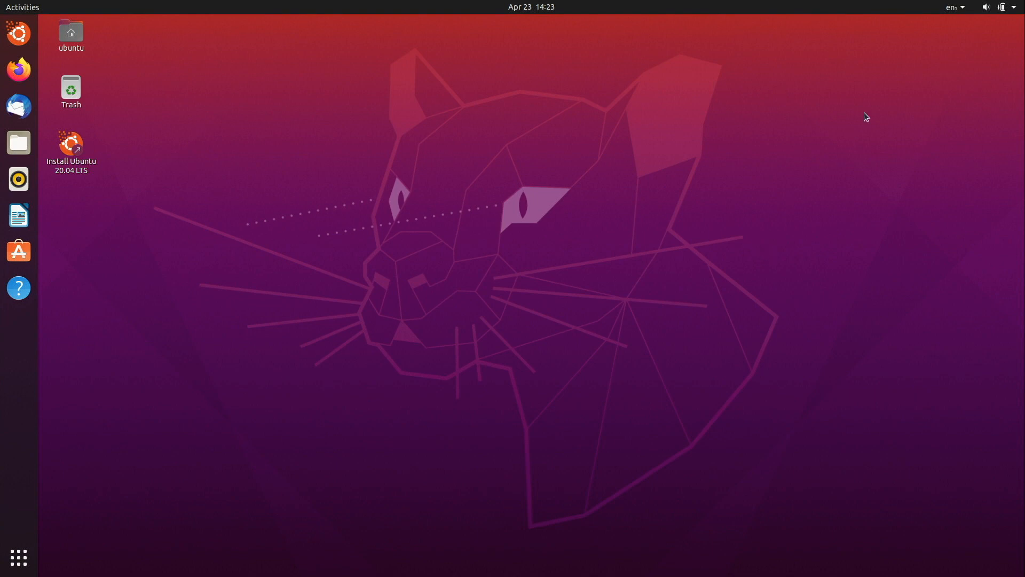
# Join the Atlantis Wi-Fi network from the system menu with its password
pyautogui.click(994, 8)
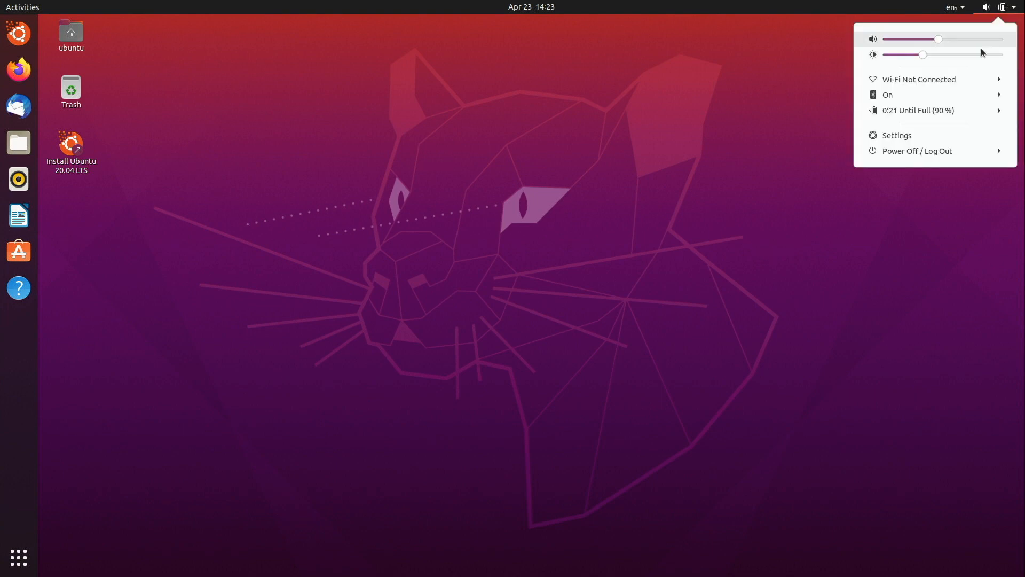
pyautogui.moveTo(970, 84)
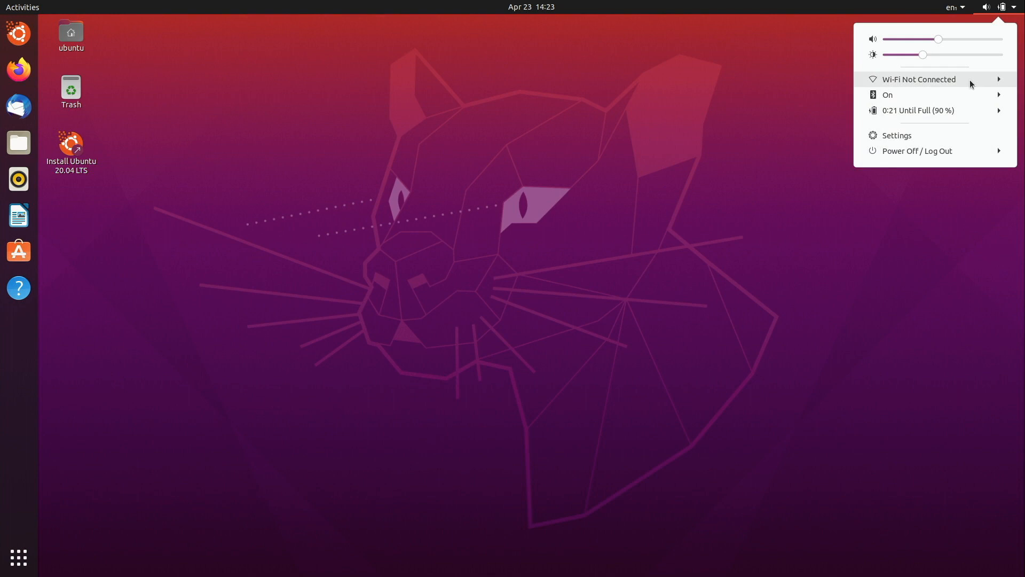
pyautogui.click(919, 79)
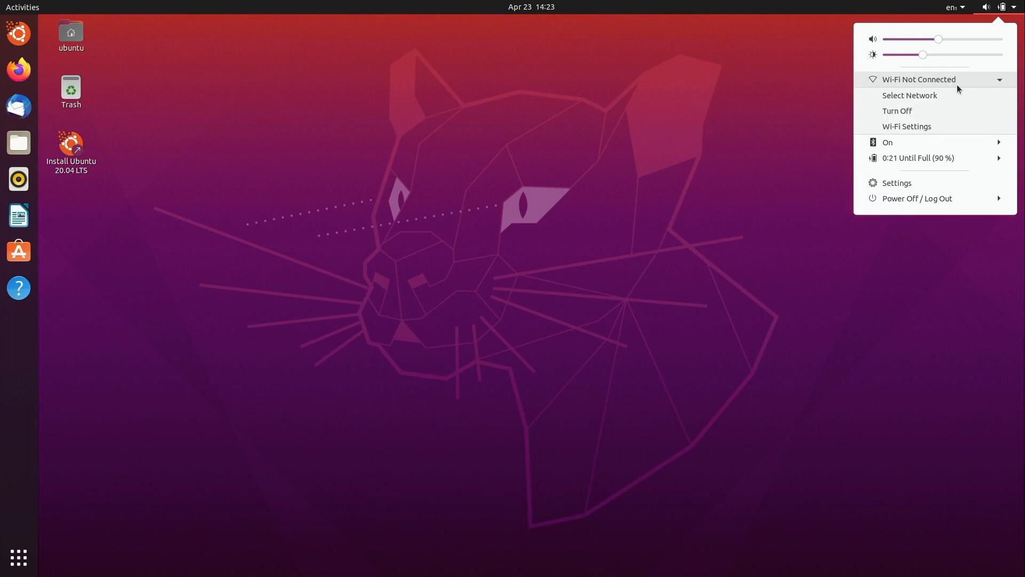
pyautogui.click(910, 95)
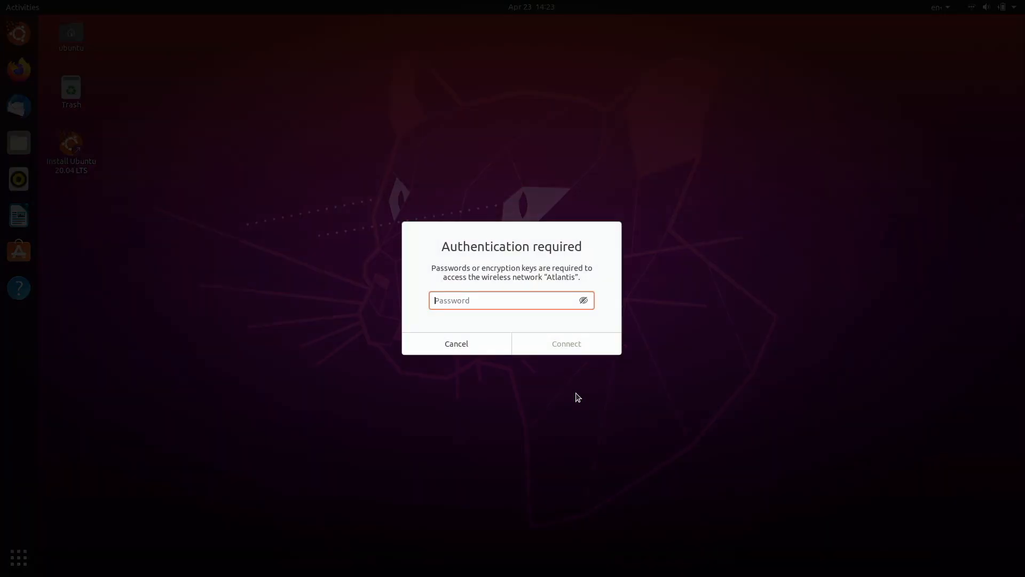
pyautogui.write('password')
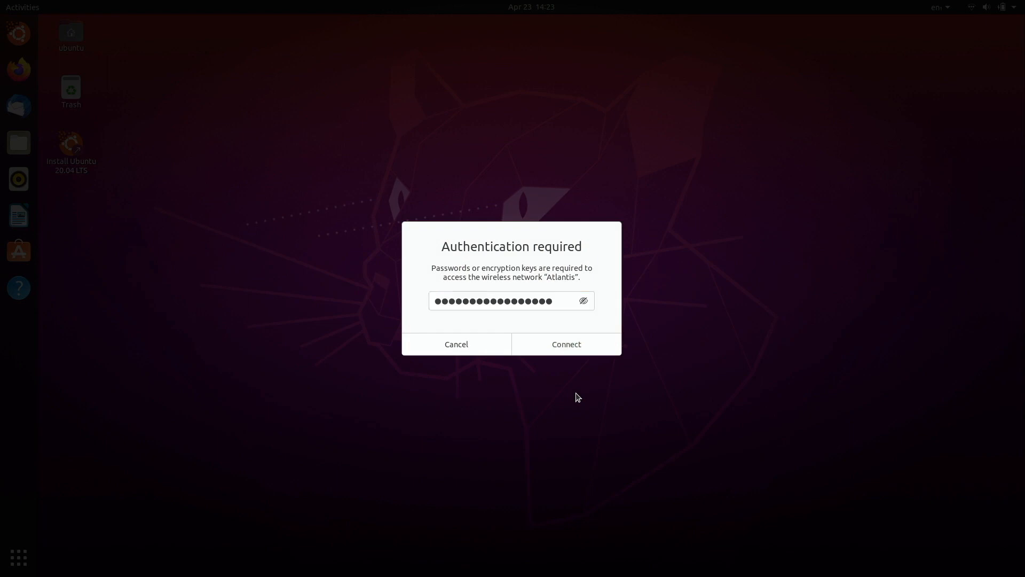
pyautogui.click(565, 344)
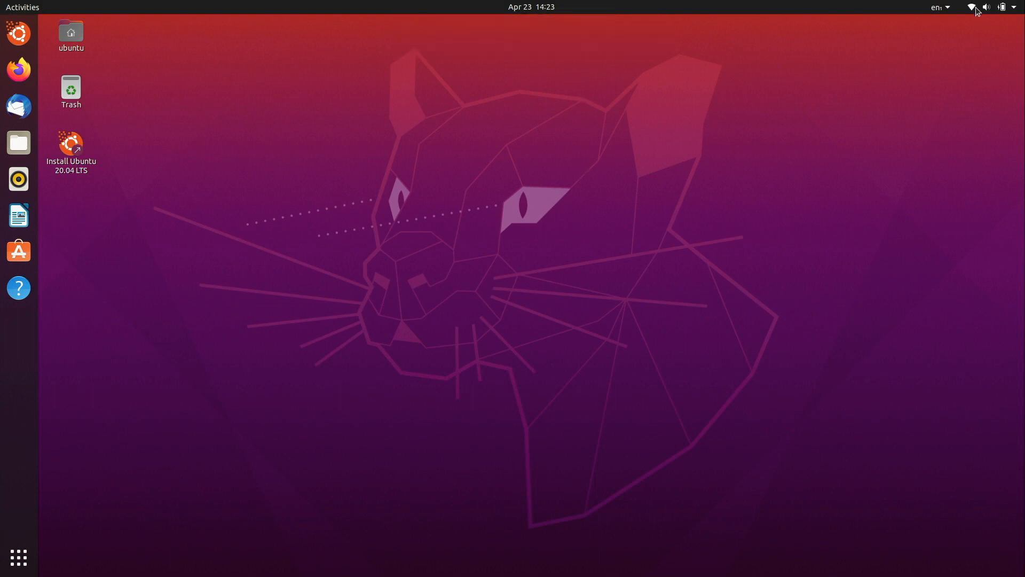
pyautogui.click(986, 8)
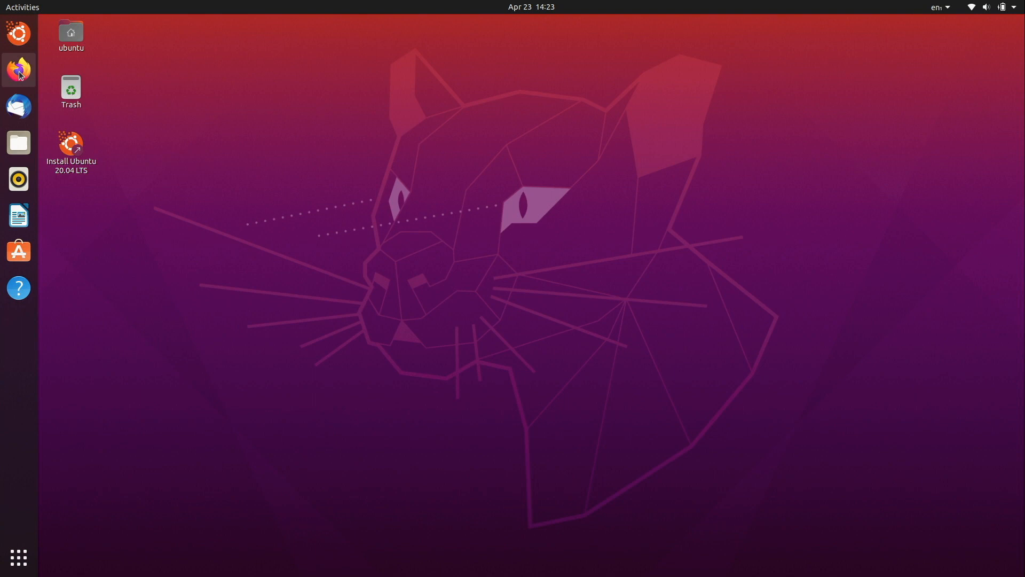
# Load youtube.com in Firefox to verify internet access, then quit the browser
pyautogui.click(18, 68)
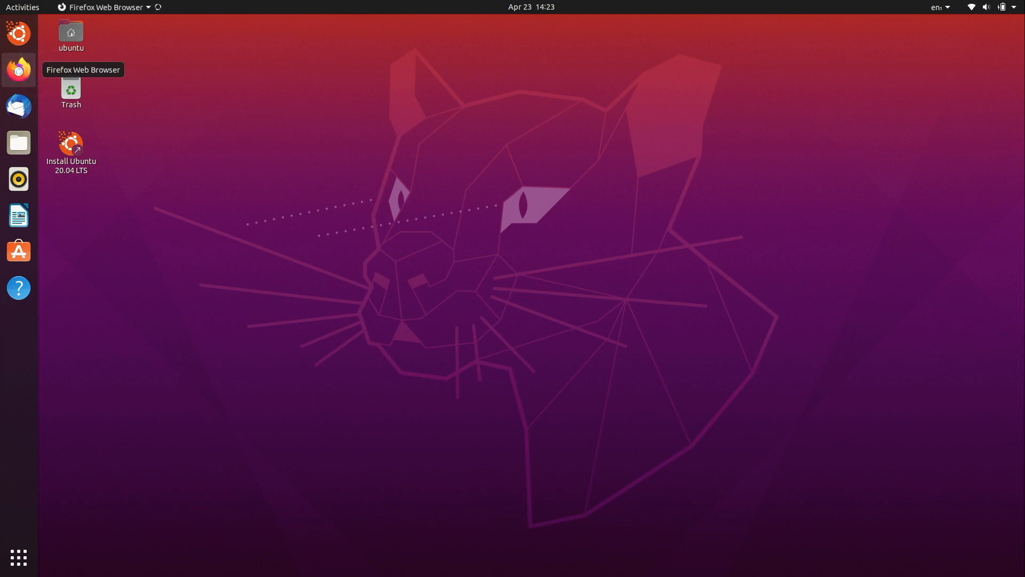
pyautogui.click(18, 68)
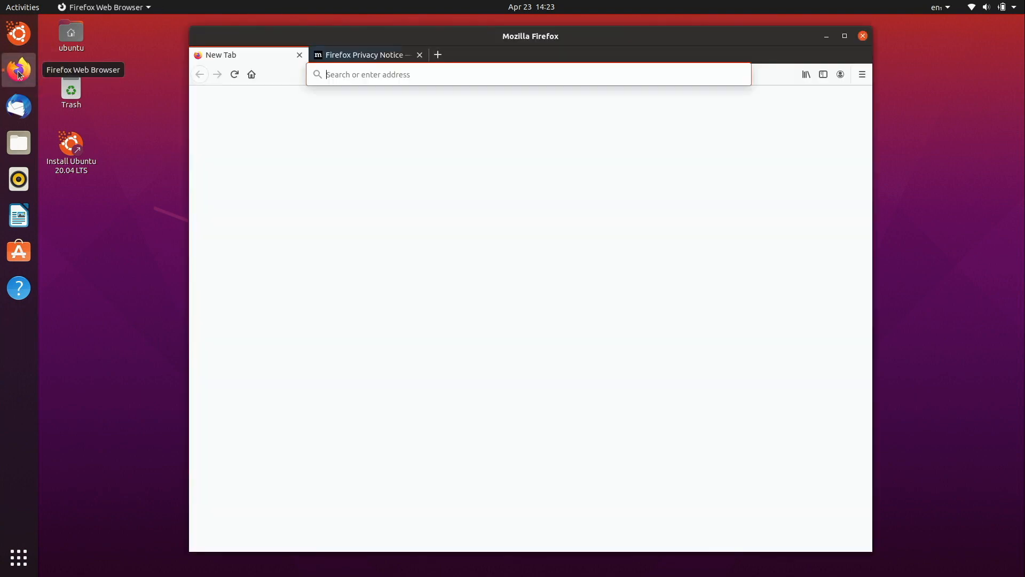
pyautogui.write('youtube.com')
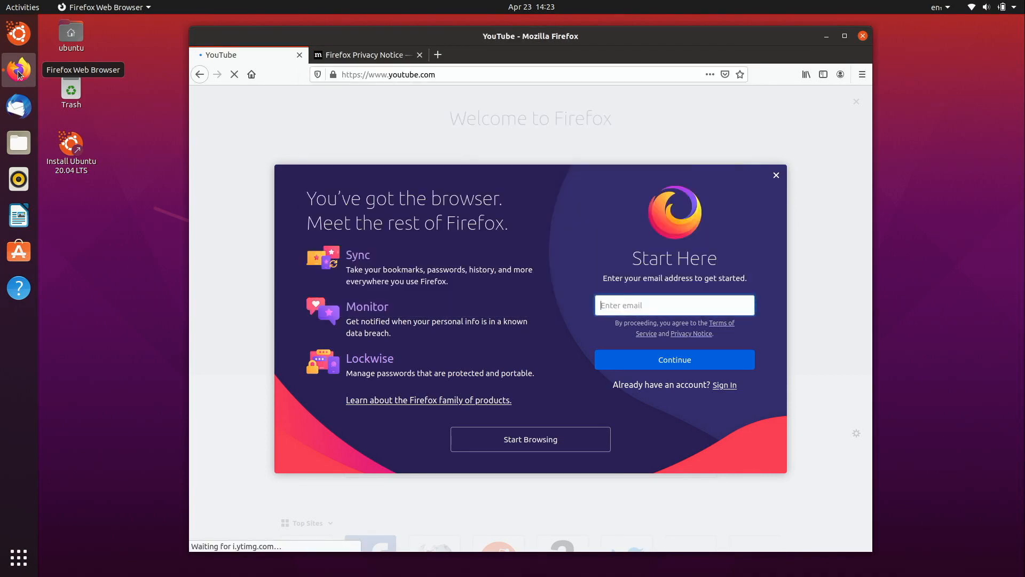
pyautogui.click(777, 174)
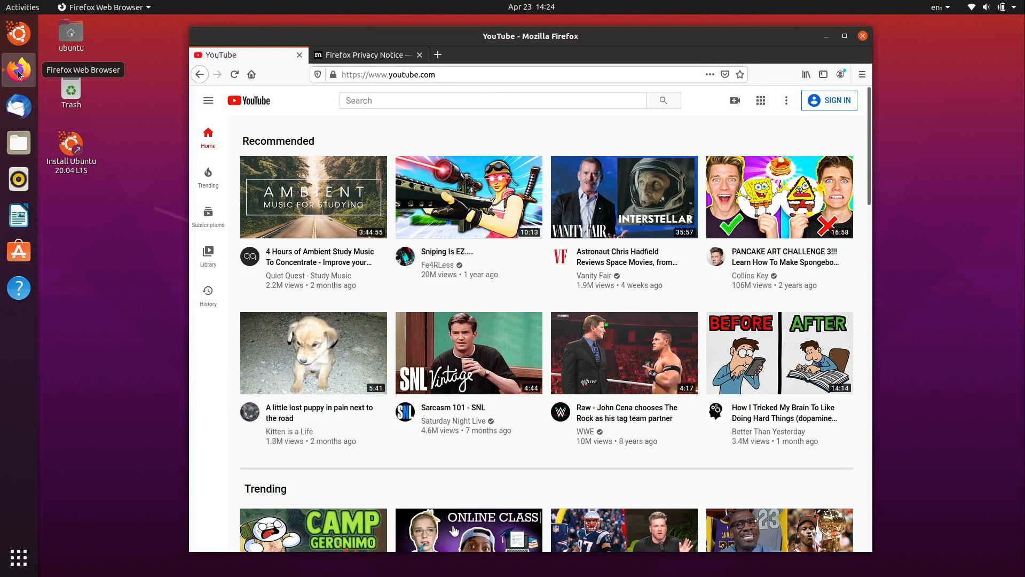
pyautogui.moveTo(601, 25)
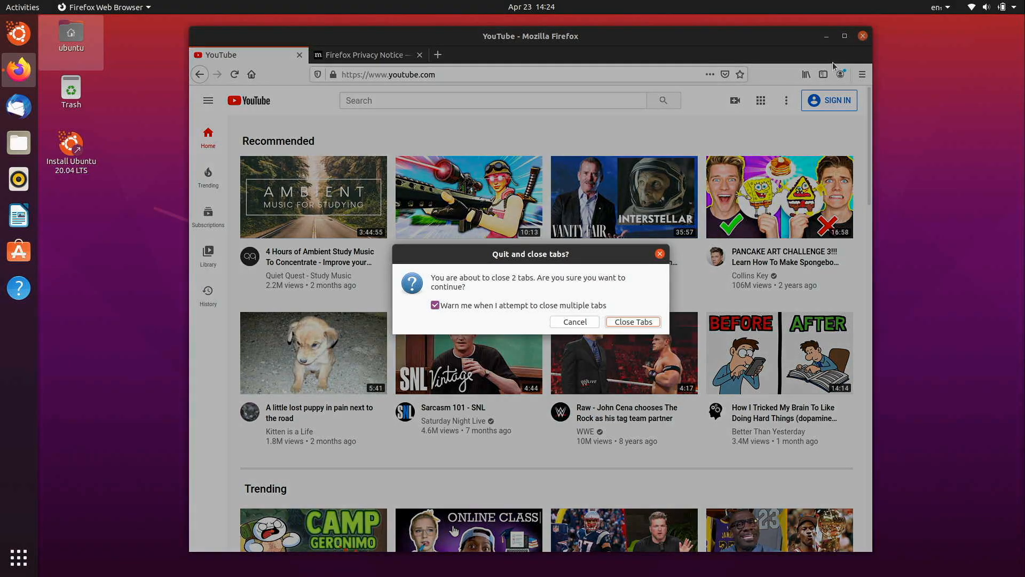
pyautogui.click(632, 321)
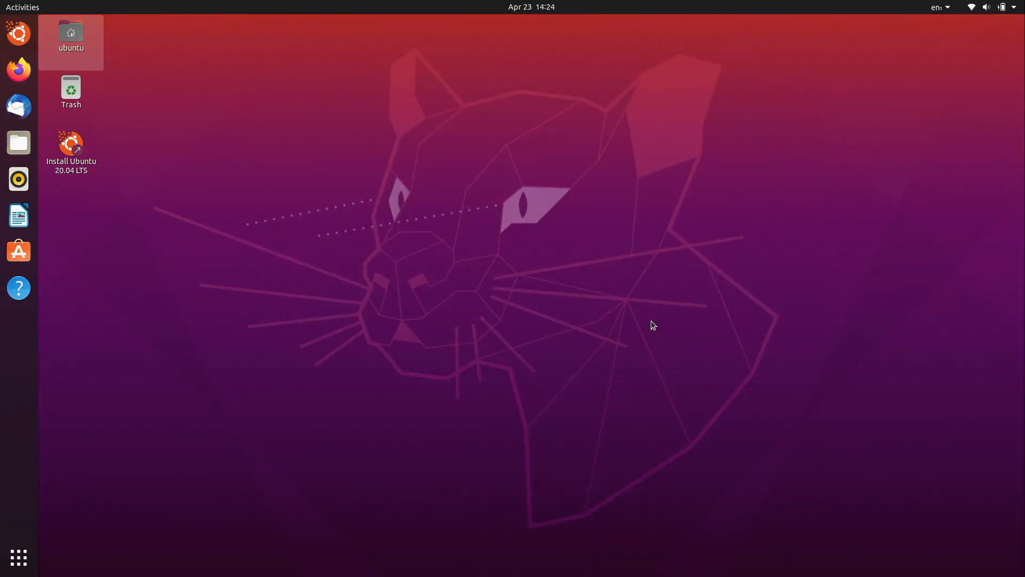
# Launch the Install Ubuntu 20.04 LTS icon from the live desktop
pyautogui.click(71, 151)
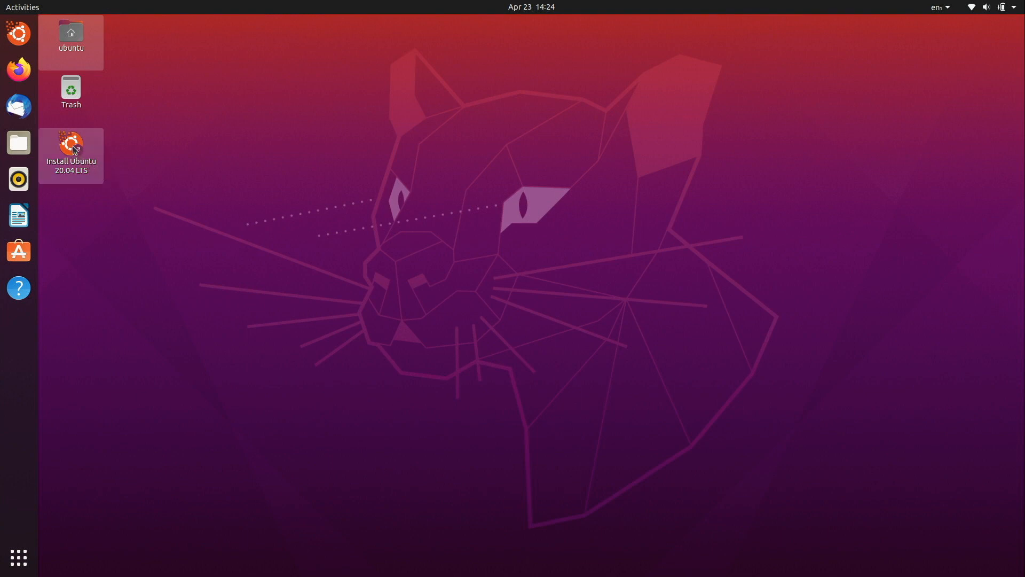
pyautogui.click(70, 155)
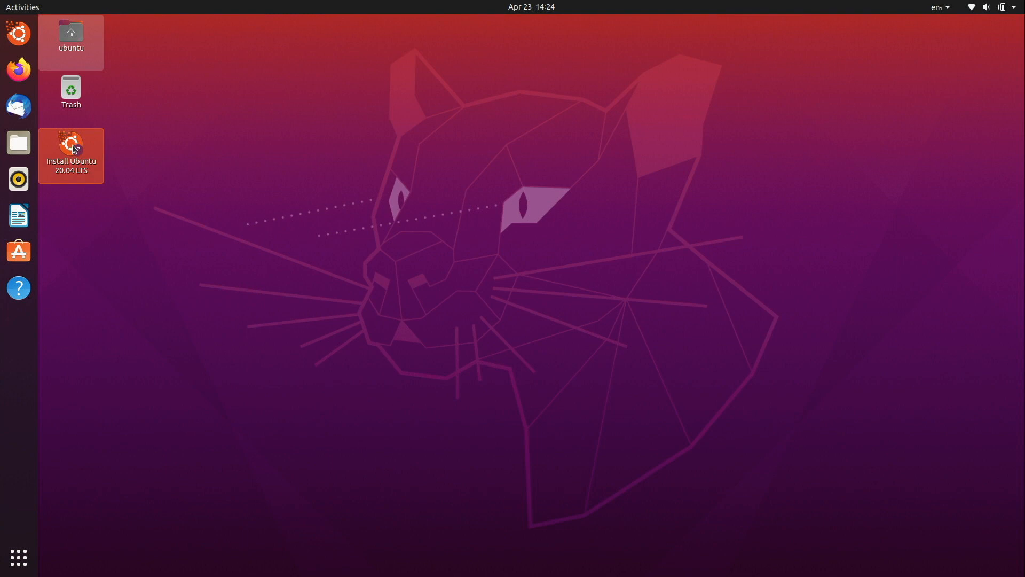
pyautogui.doubleClick(71, 156)
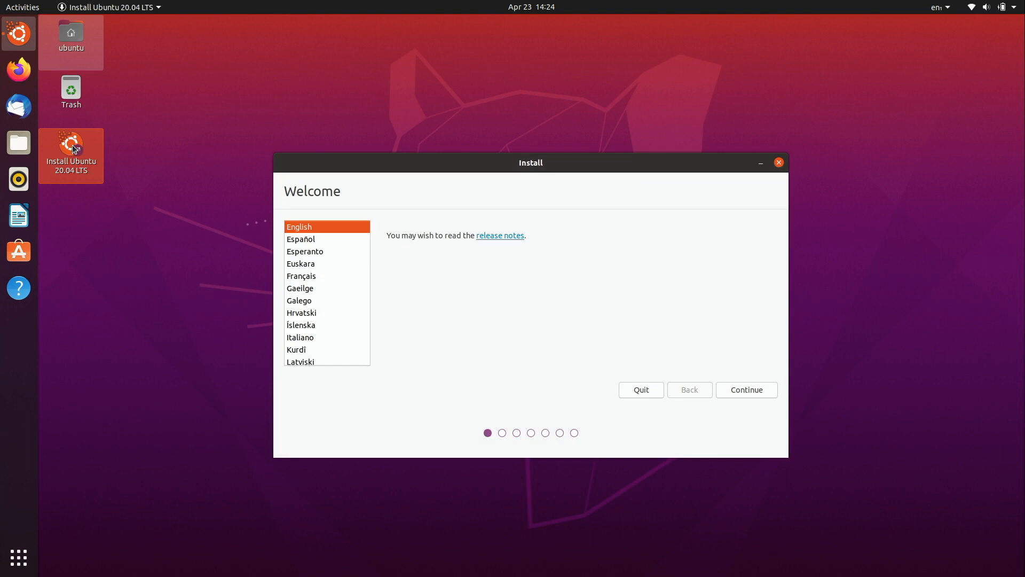
pyautogui.moveTo(137, 124)
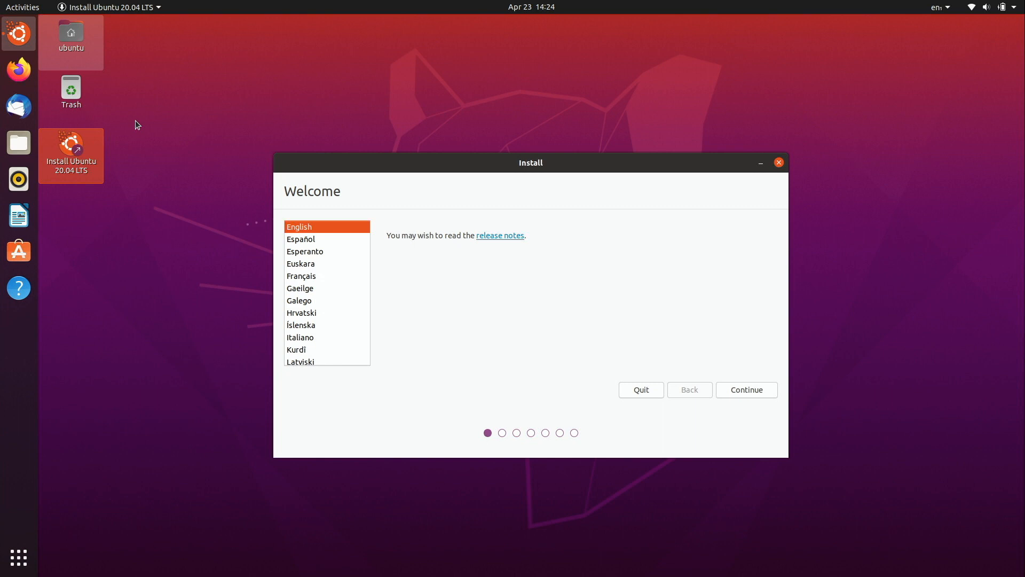
pyautogui.moveTo(288, 52)
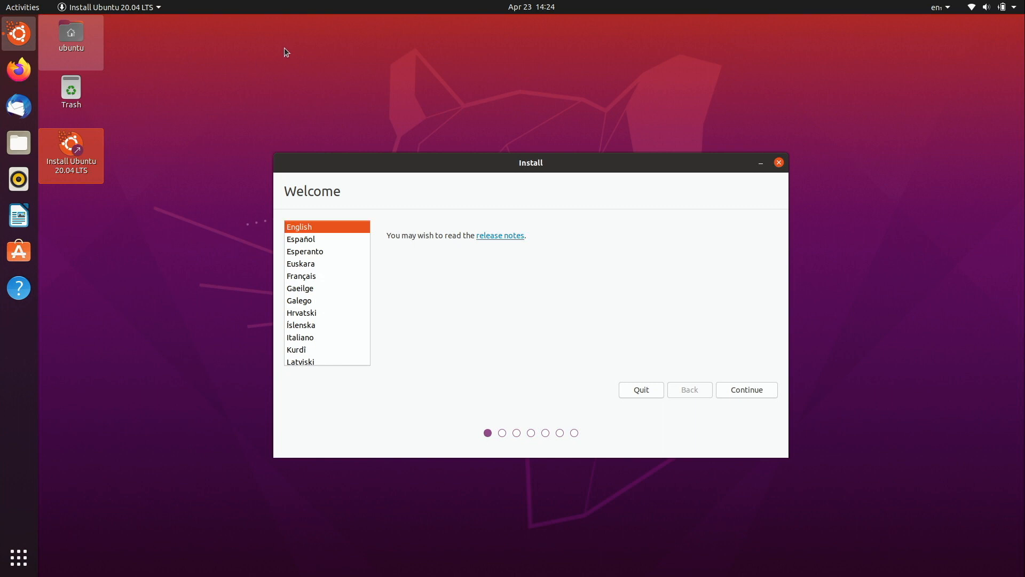
pyautogui.moveTo(747, 398)
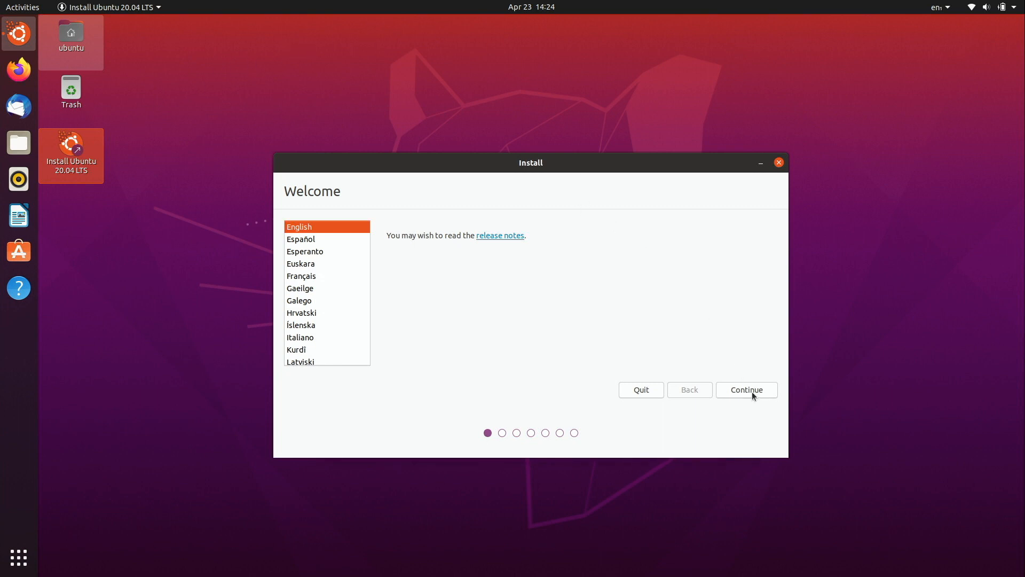
# Accept English, test-type 'test' on the English (US) layout and continue
pyautogui.click(746, 389)
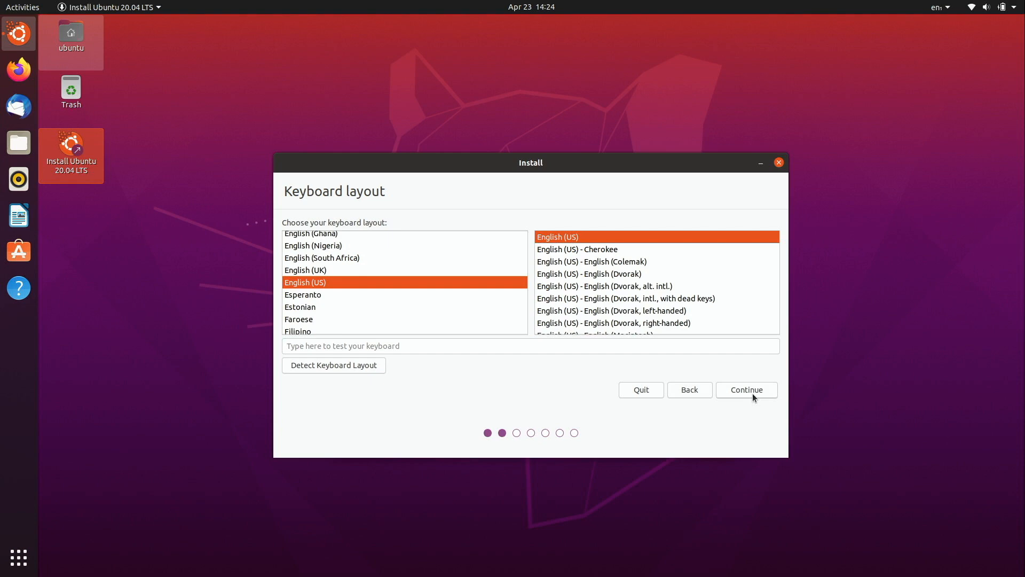
pyautogui.moveTo(729, 359)
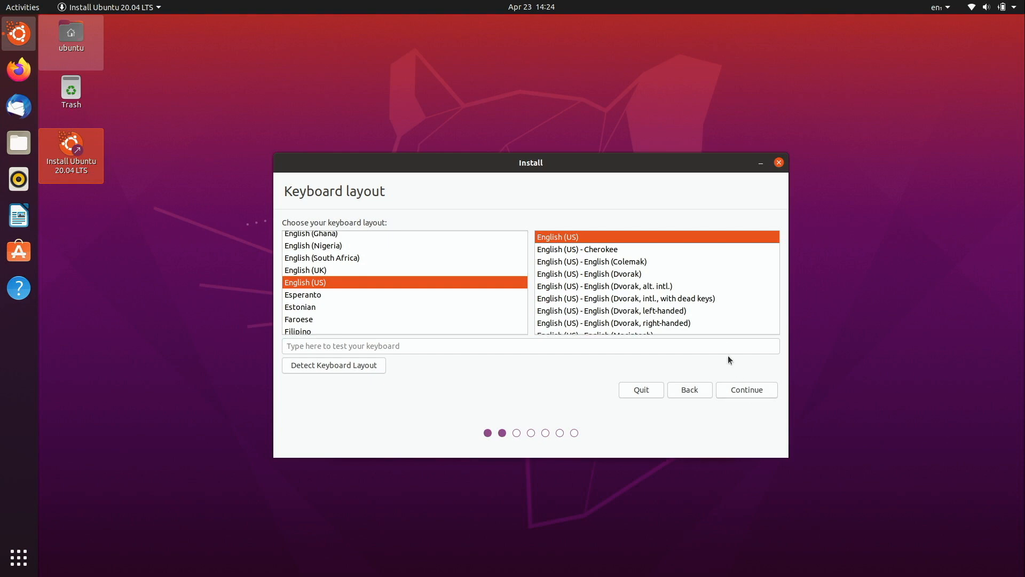
pyautogui.write('tes')
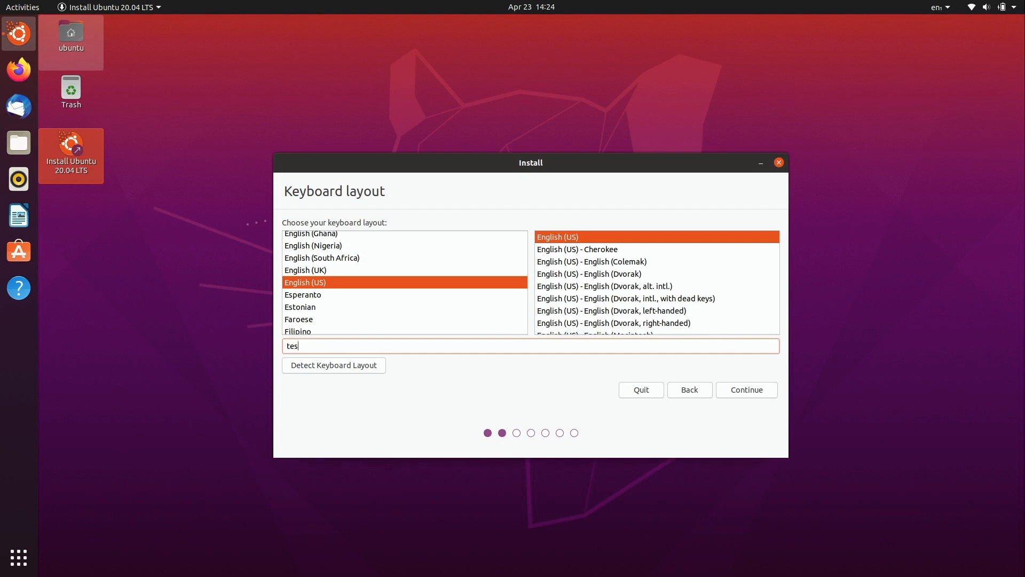
pyautogui.write('t')
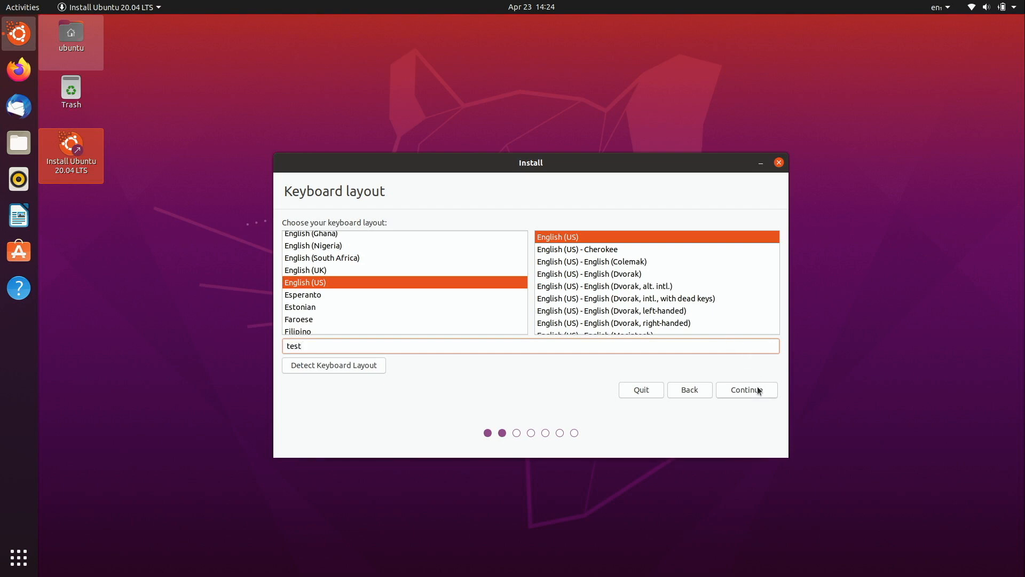
pyautogui.click(746, 389)
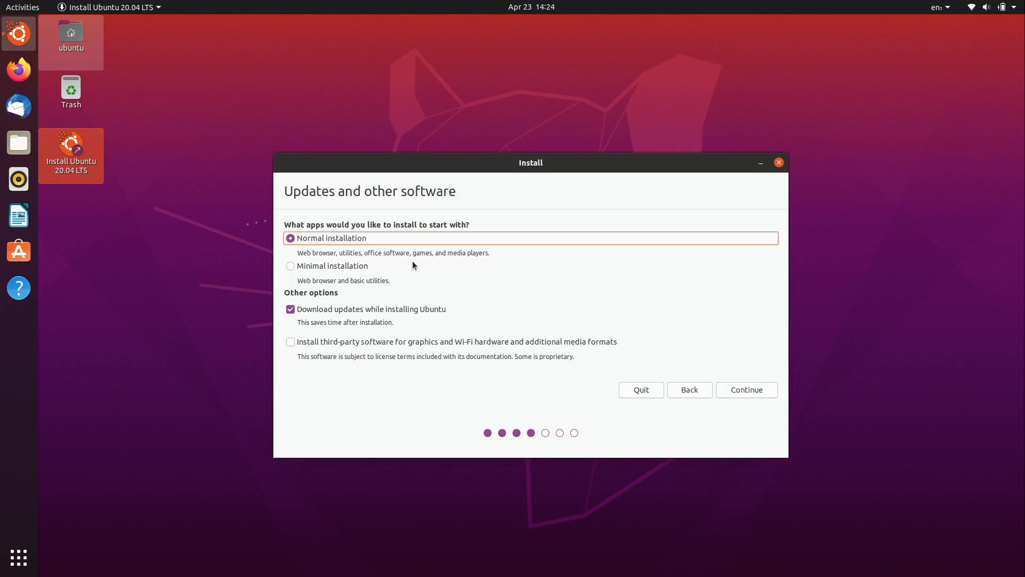
pyautogui.moveTo(353, 270)
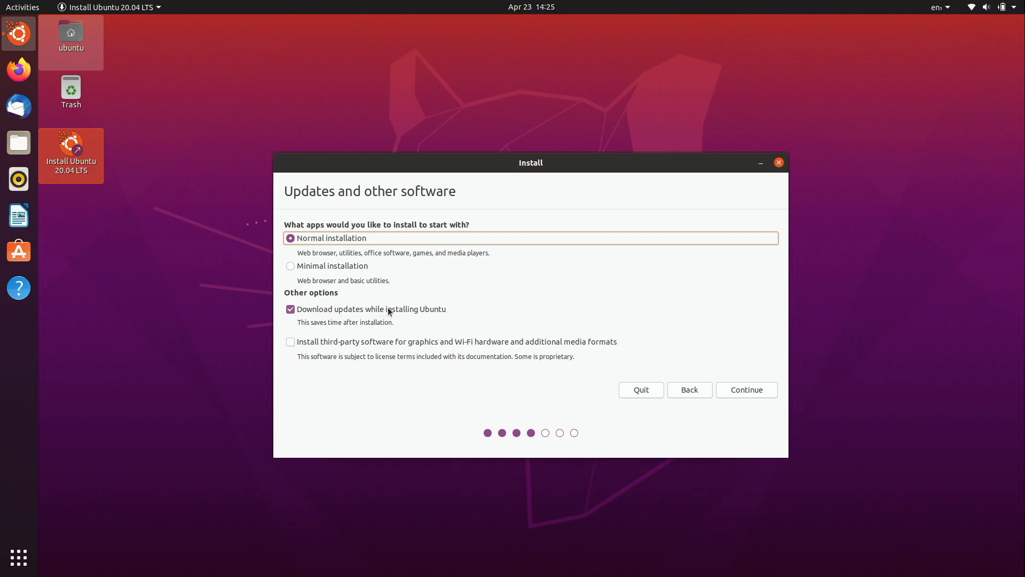
# Keep Normal installation with updates and third-party software unticked, then continue
pyautogui.click(291, 309)
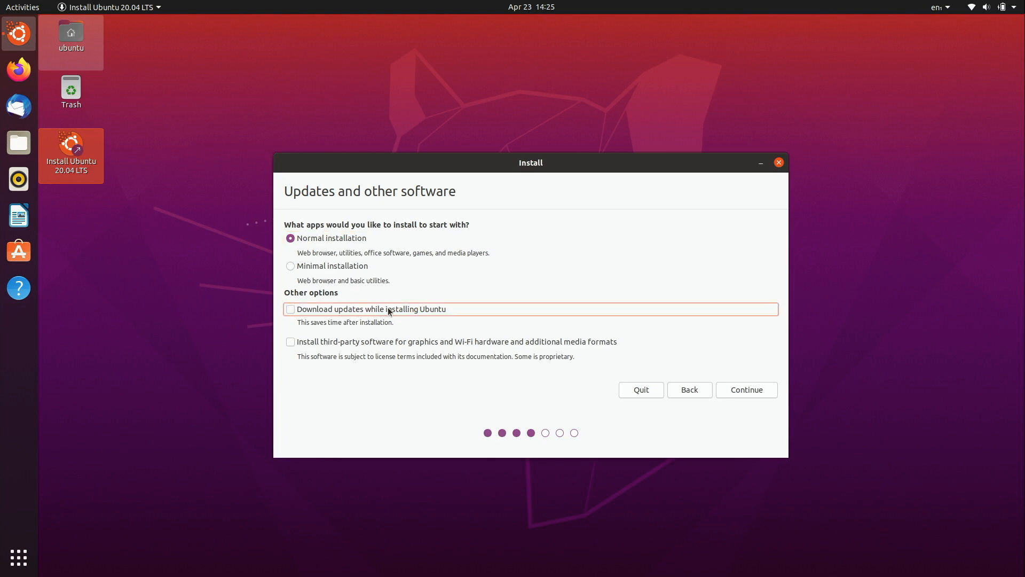
pyautogui.moveTo(503, 314)
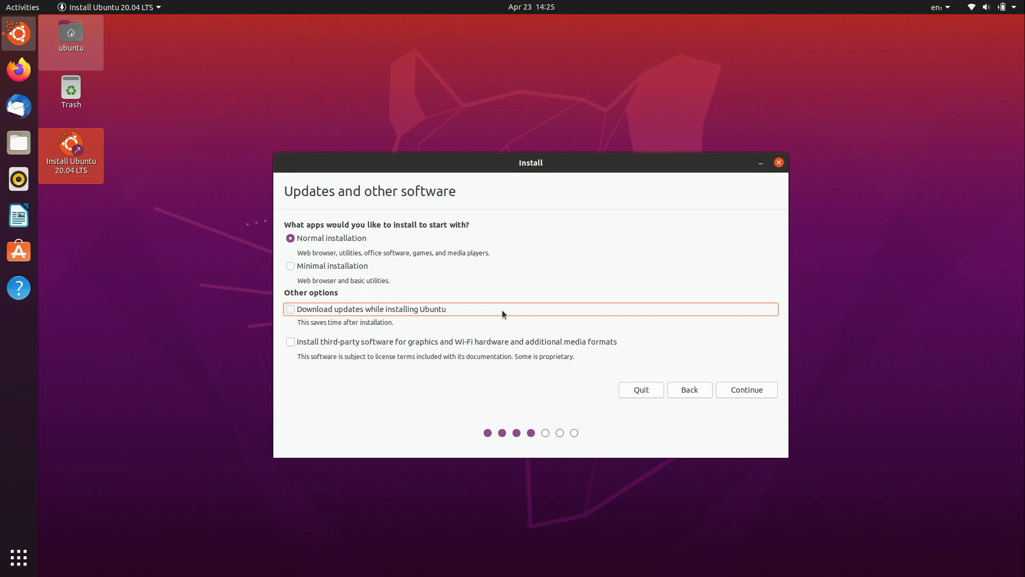
pyautogui.moveTo(401, 354)
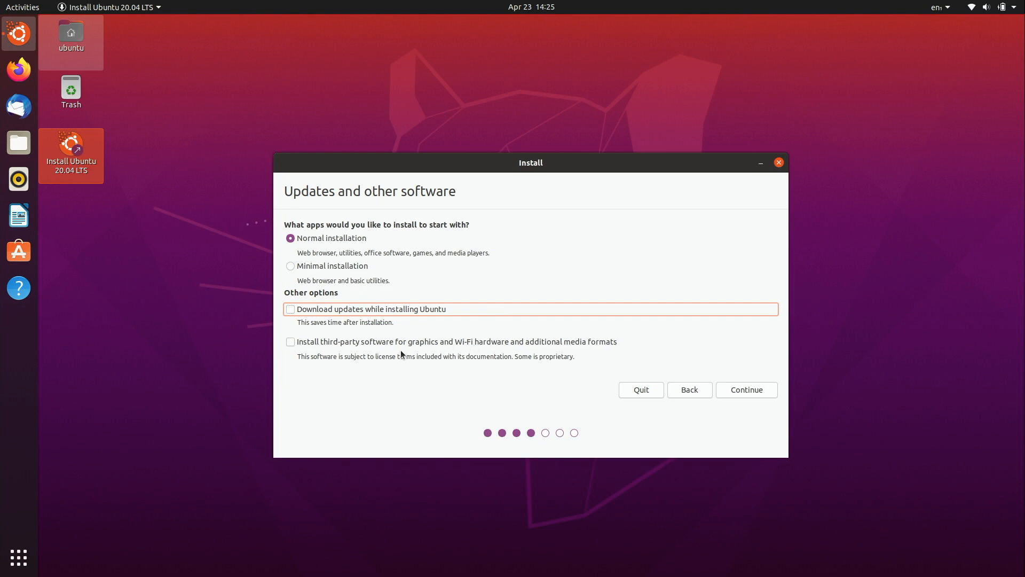
pyautogui.moveTo(431, 351)
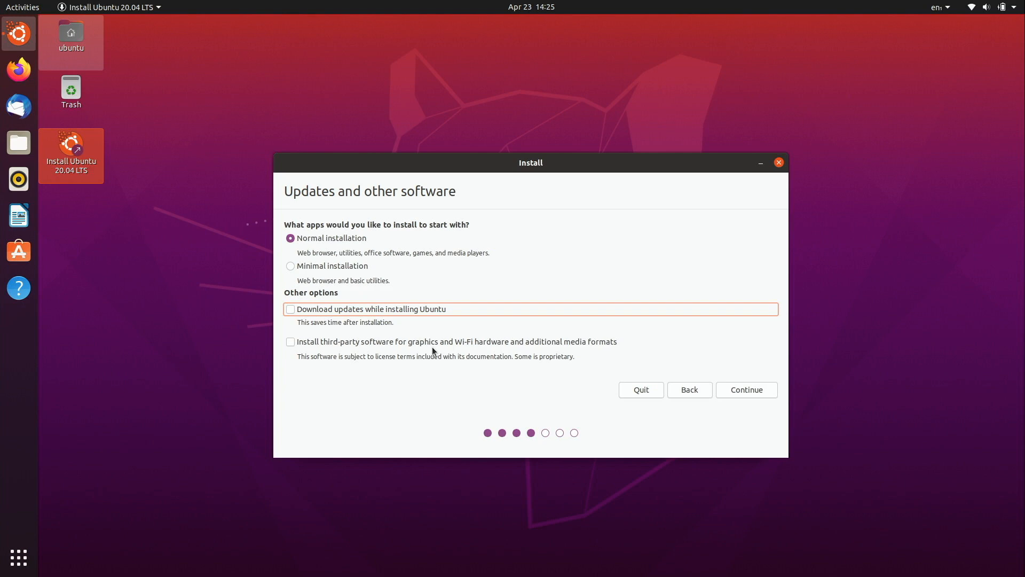
pyautogui.moveTo(433, 320)
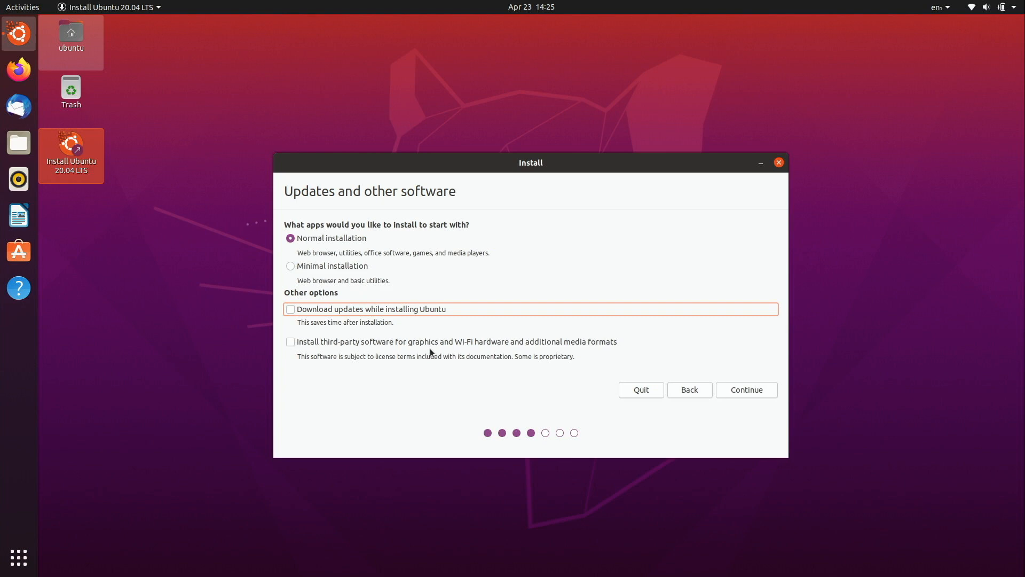
pyautogui.click(290, 341)
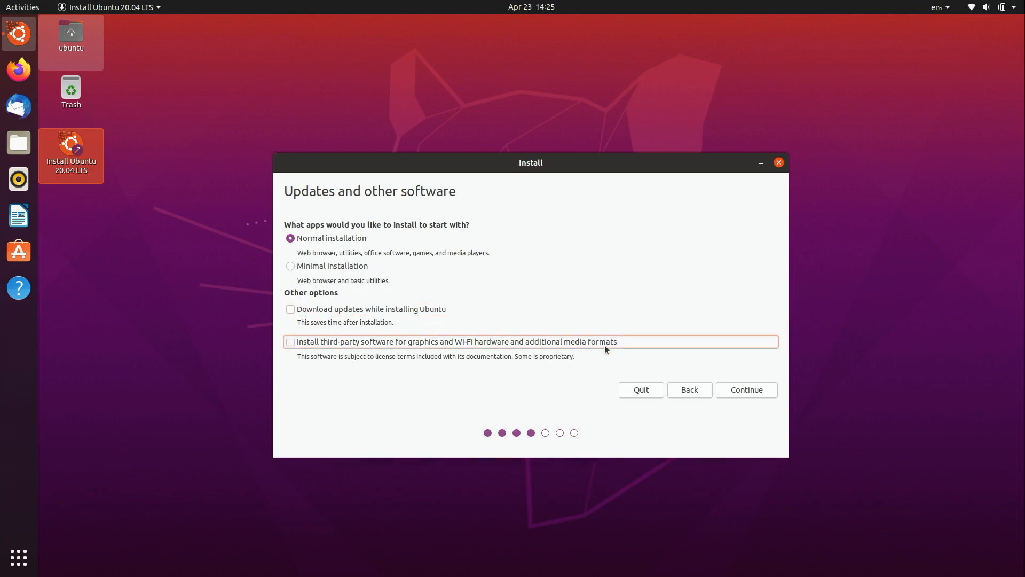
pyautogui.click(746, 389)
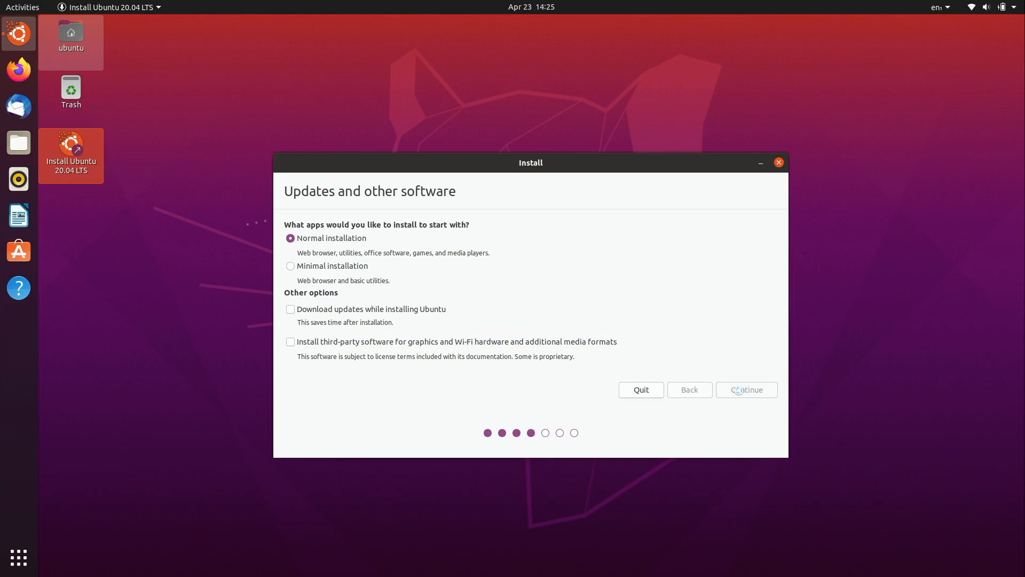
pyautogui.click(746, 388)
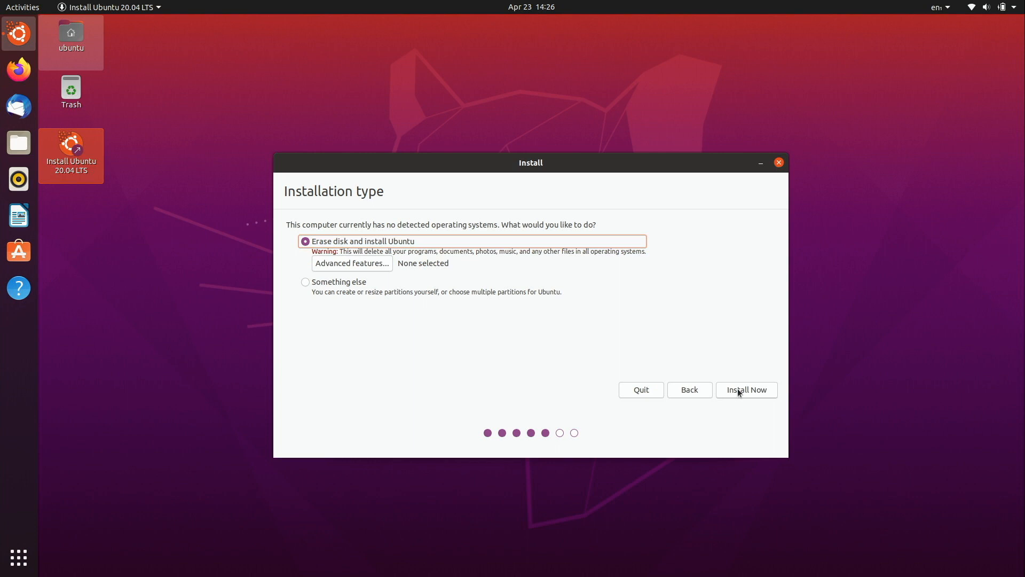
pyautogui.moveTo(509, 304)
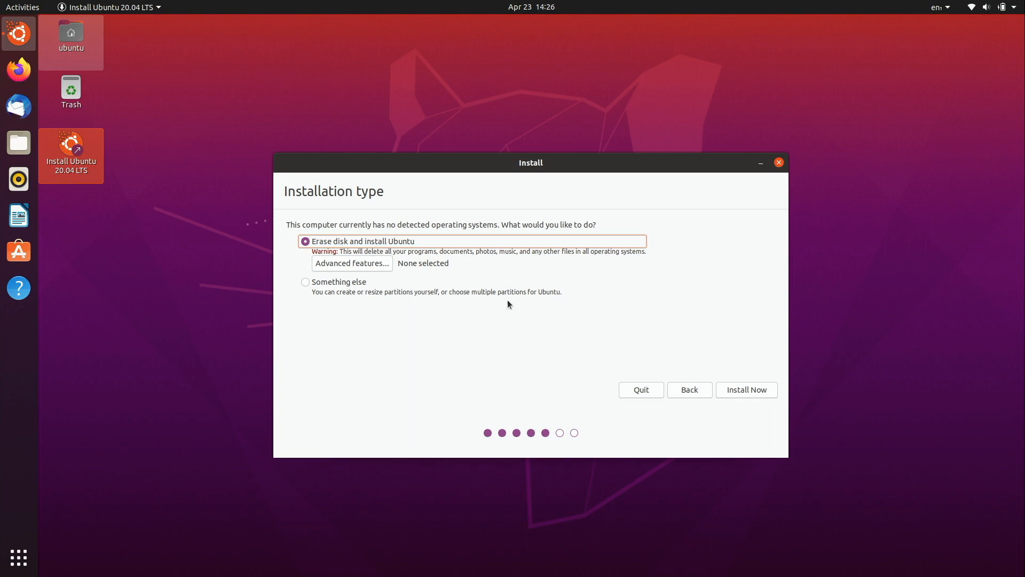
# Select EXPERIMENTAL: Erase disk and use ZFS in Advanced Features
pyautogui.click(352, 263)
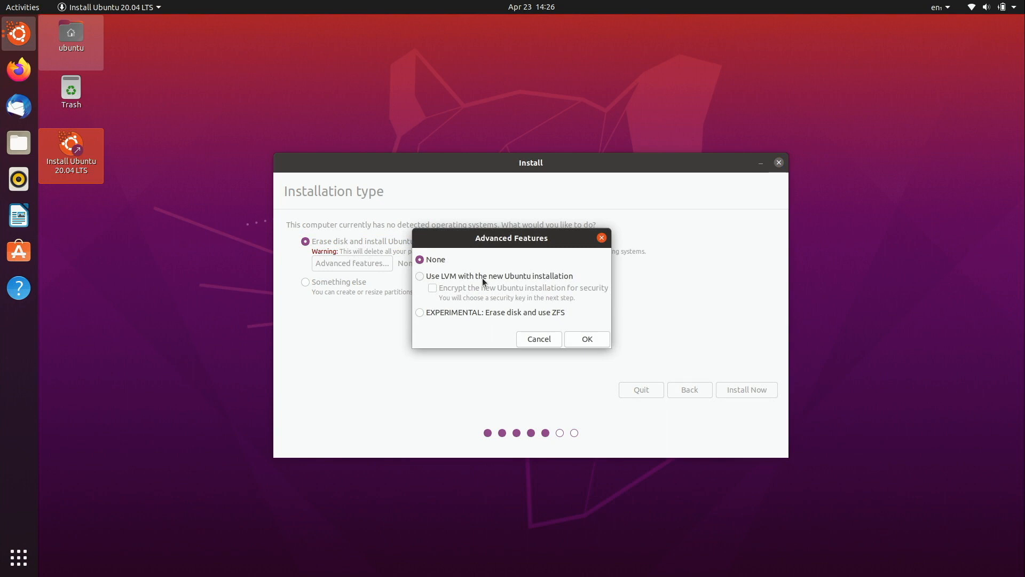
pyautogui.moveTo(481, 286)
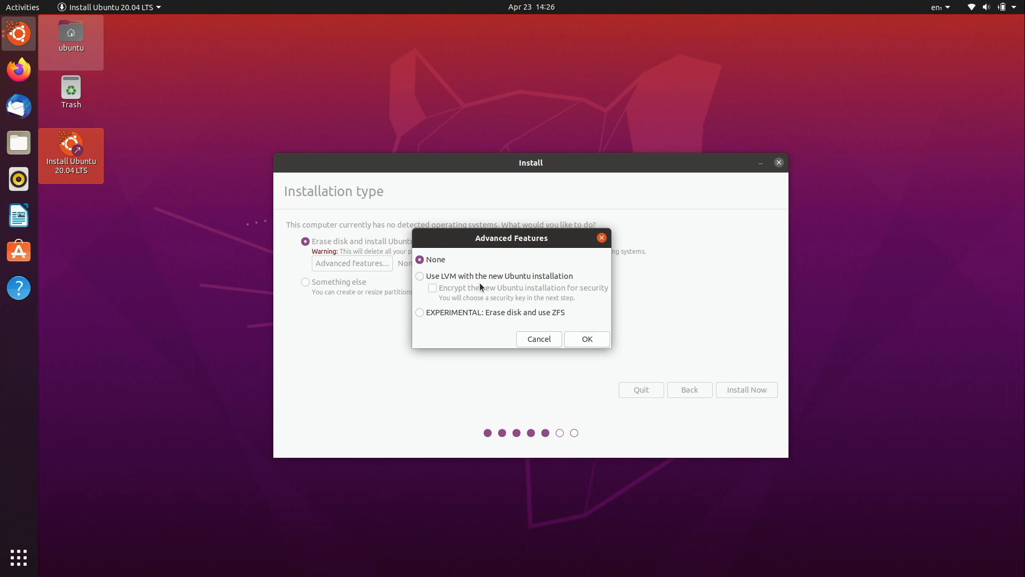
pyautogui.moveTo(474, 323)
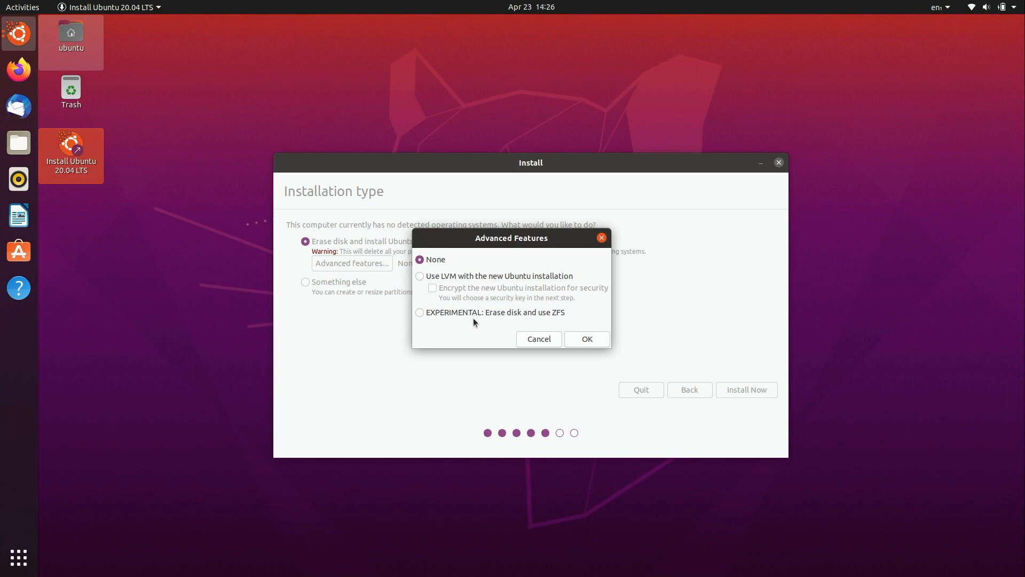
pyautogui.click(420, 312)
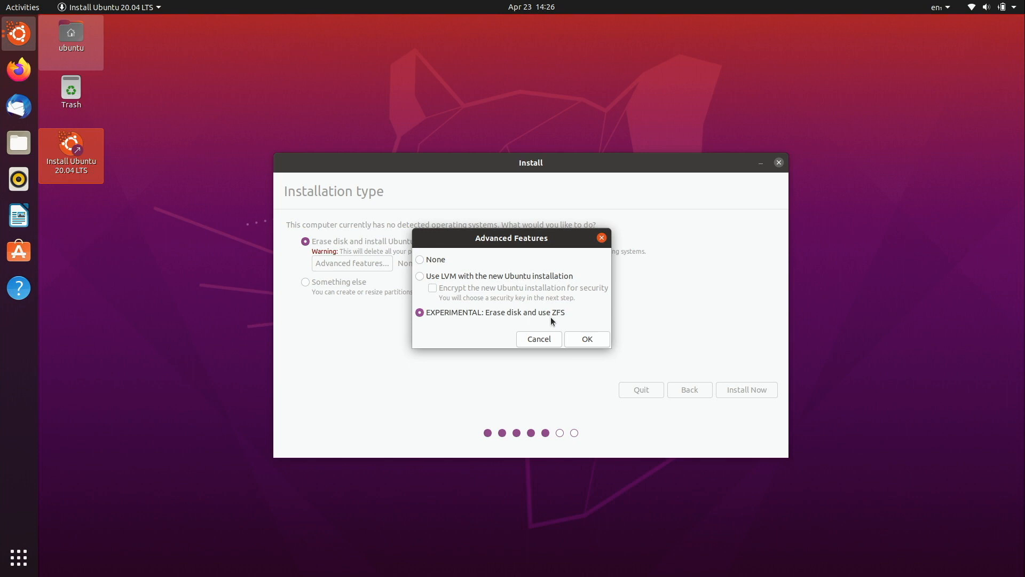
pyautogui.moveTo(485, 321)
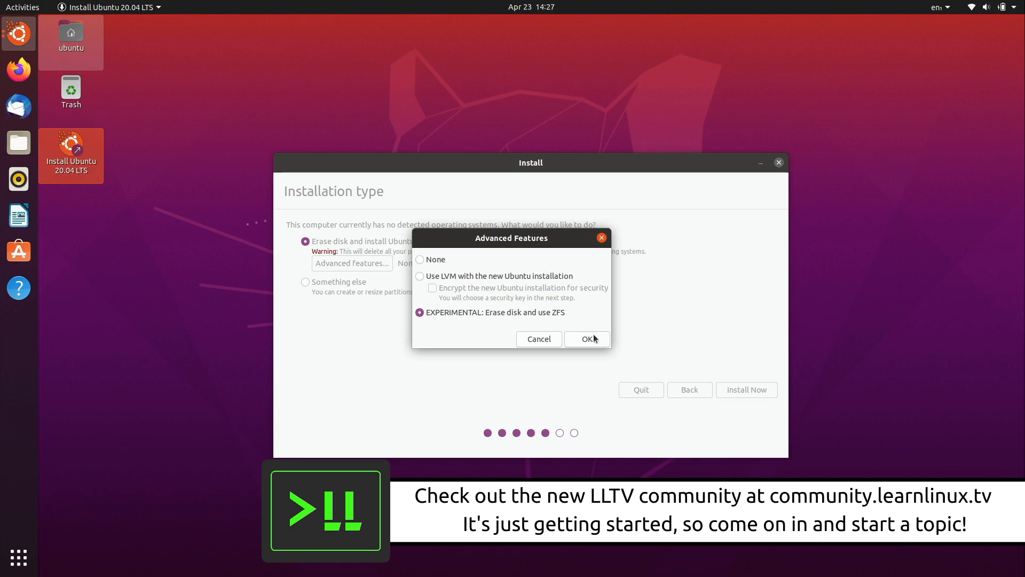
# Confirm the ZFS setup and start Install Now
pyautogui.click(587, 338)
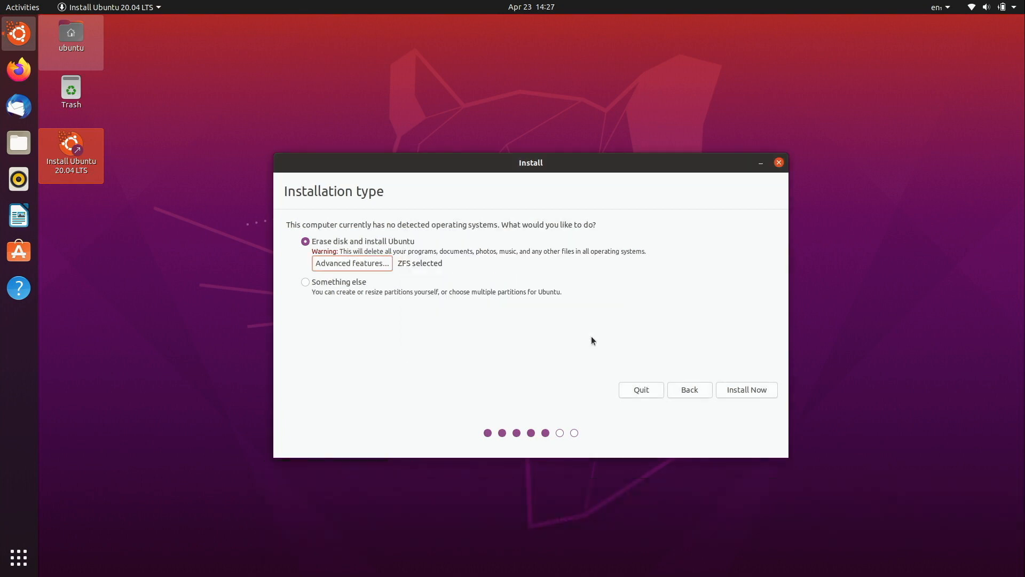
pyautogui.moveTo(650, 331)
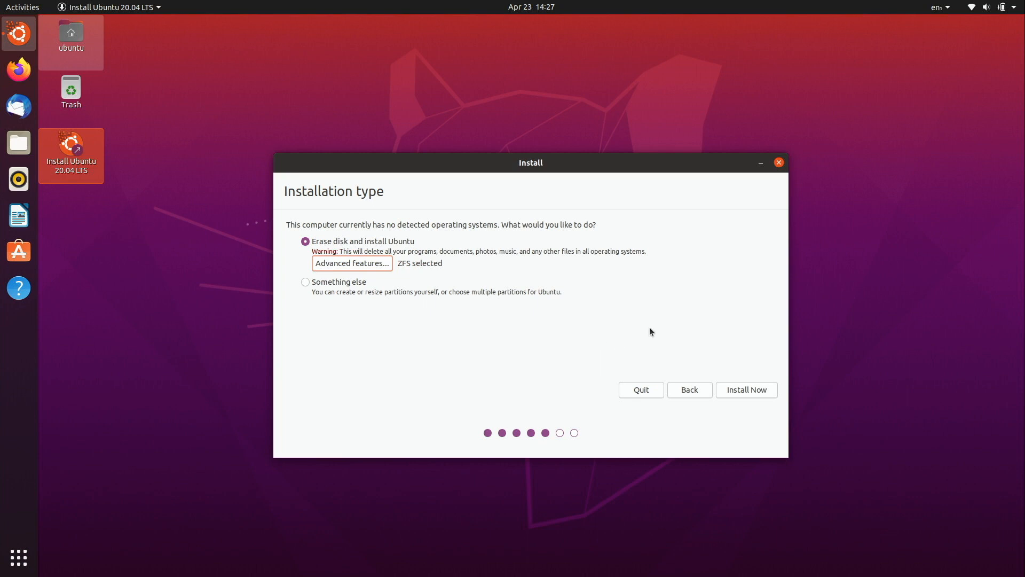
pyautogui.moveTo(751, 391)
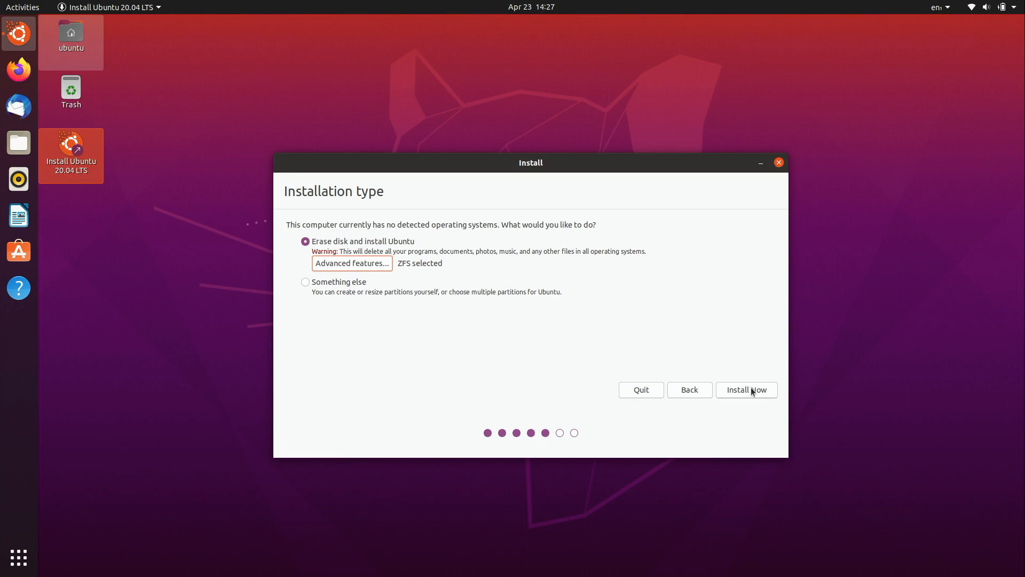
pyautogui.click(746, 390)
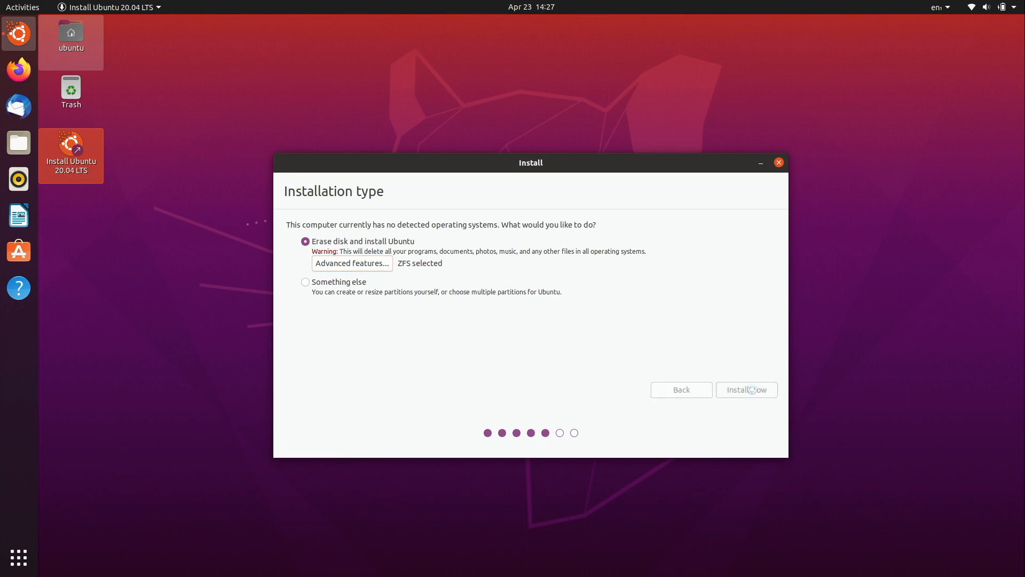
pyautogui.click(746, 388)
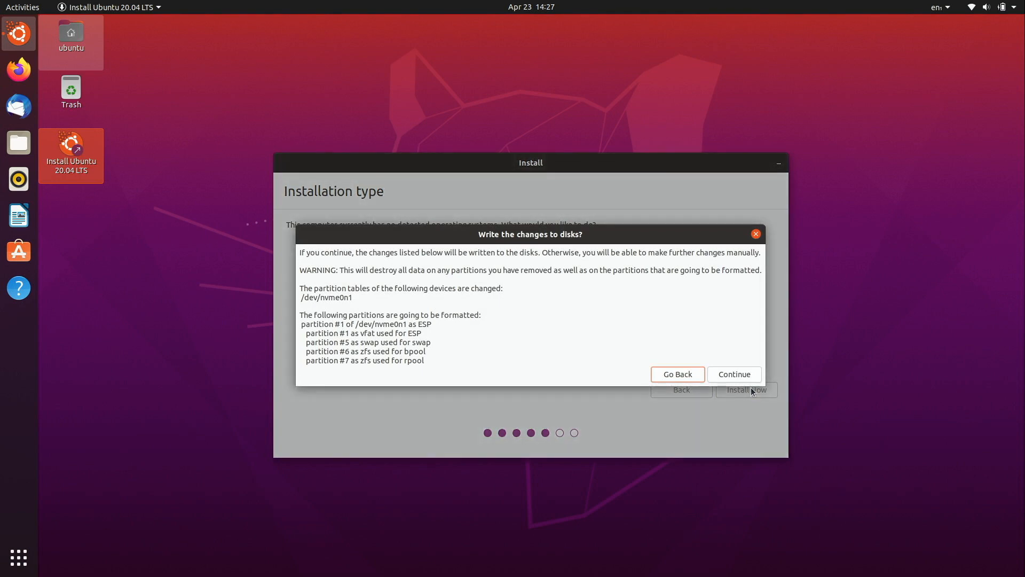
pyautogui.moveTo(735, 374)
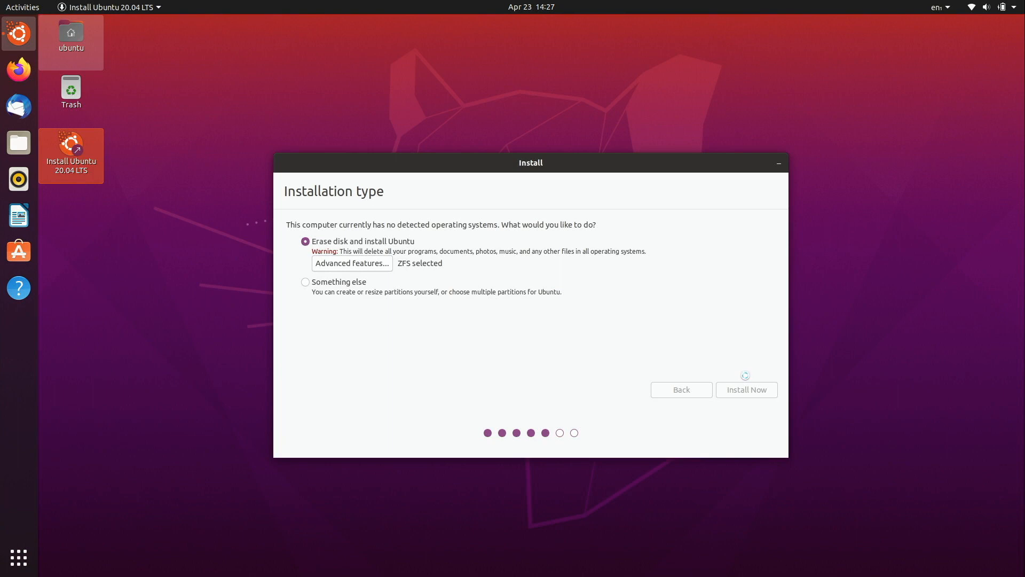
# Approve writing changes to disk and accept Detroit as the location
pyautogui.click(746, 389)
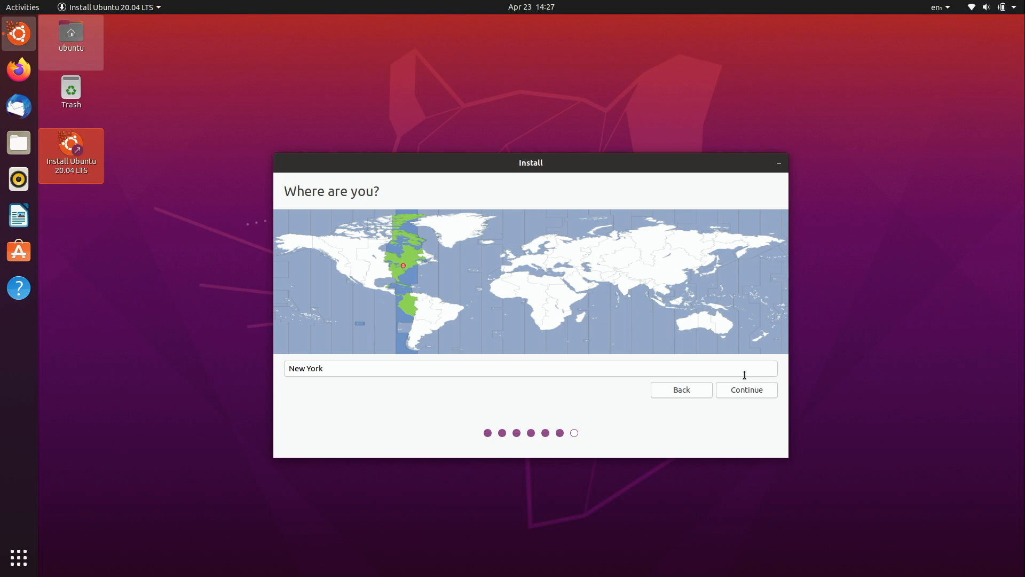
pyautogui.moveTo(458, 299)
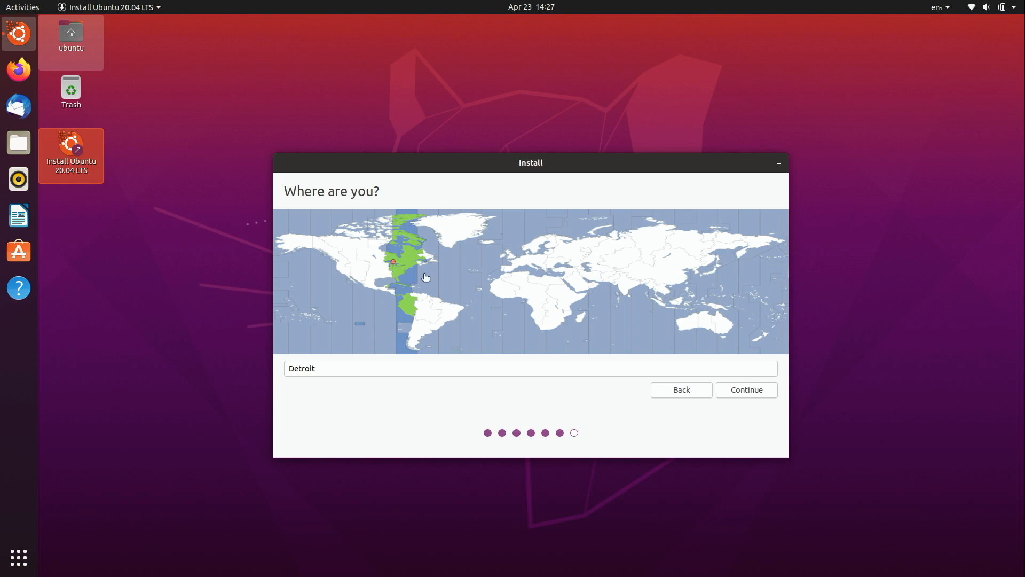
pyautogui.moveTo(641, 307)
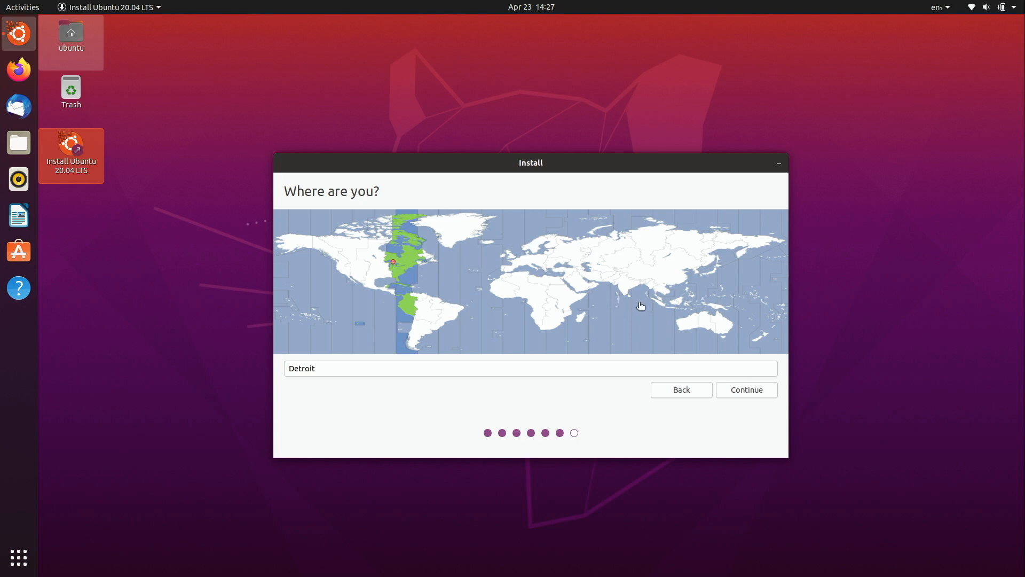
pyautogui.moveTo(753, 402)
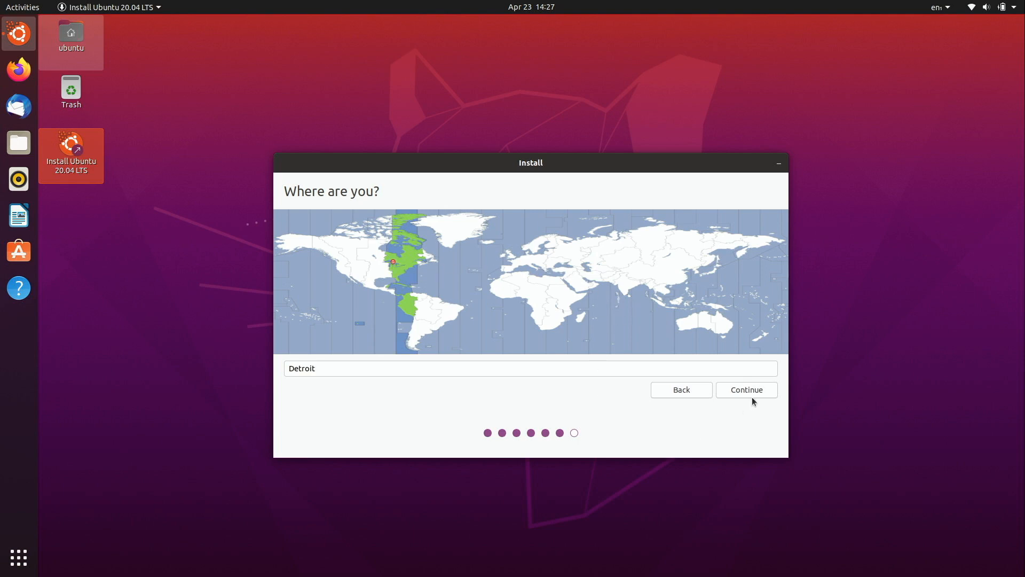
pyautogui.click(747, 390)
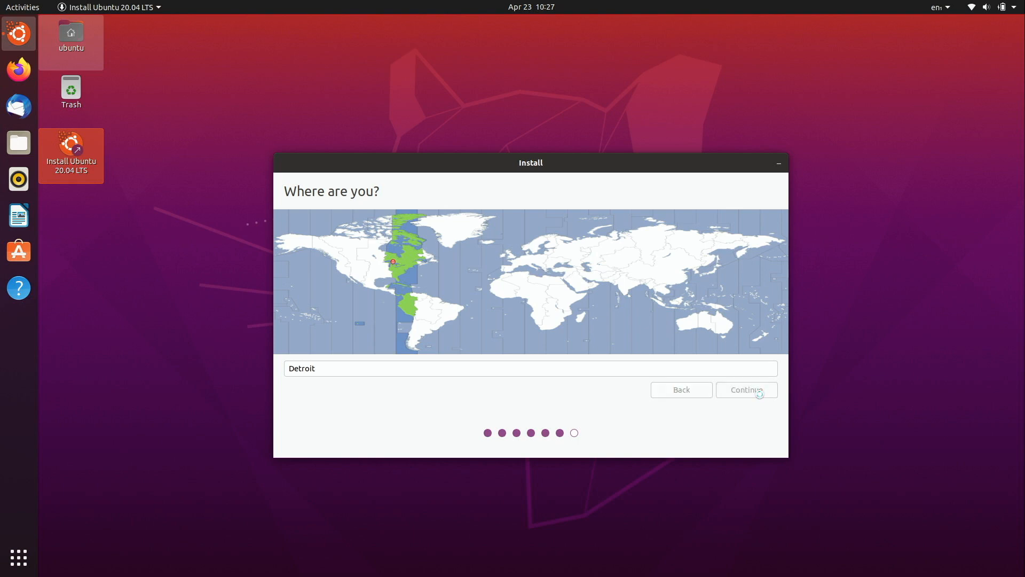
# Enter name jay, computer name crusader and a confirmed password, then start installing
pyautogui.click(747, 389)
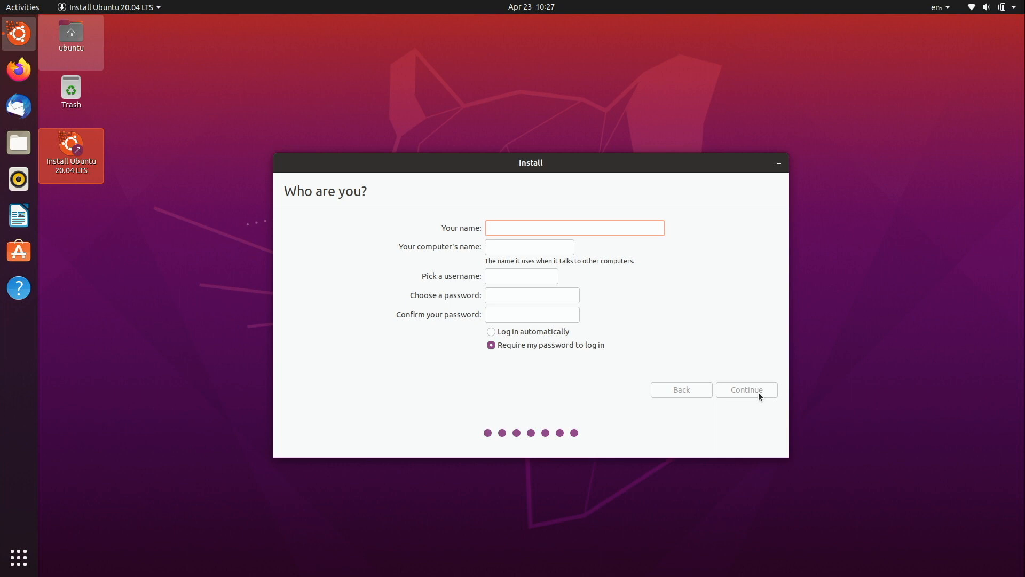
pyautogui.write('jay')
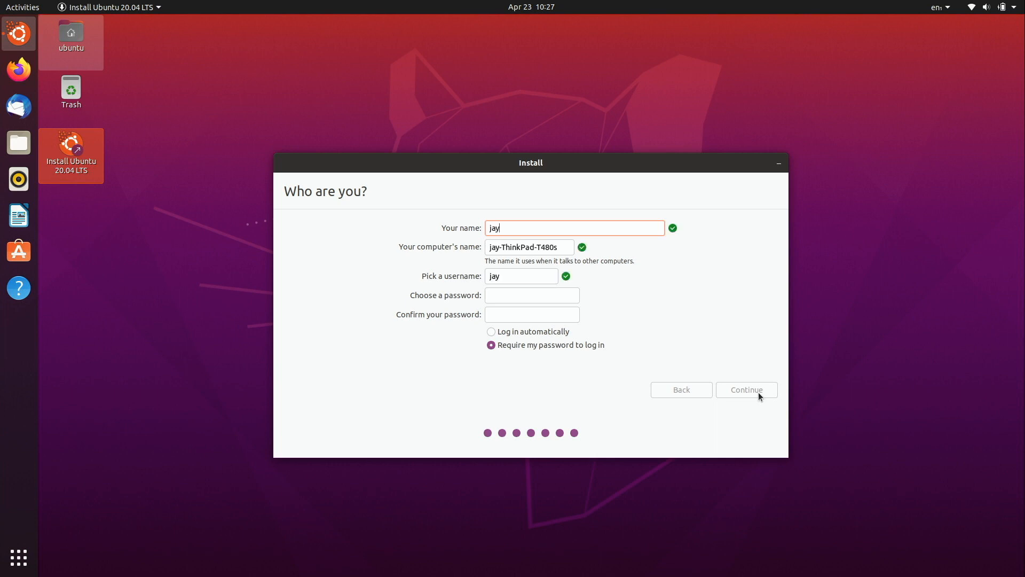
pyautogui.click(530, 246)
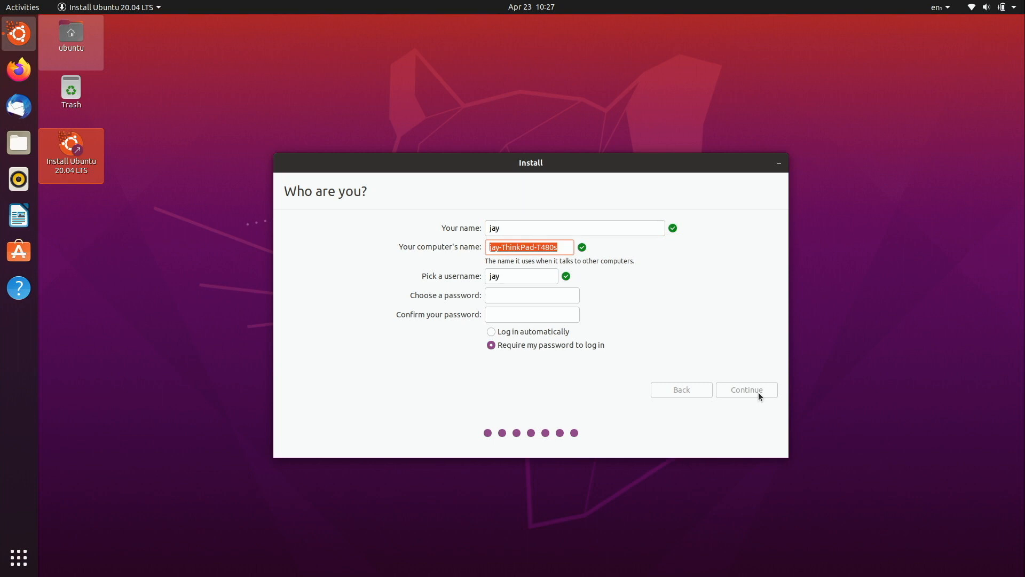
pyautogui.write('crusader')
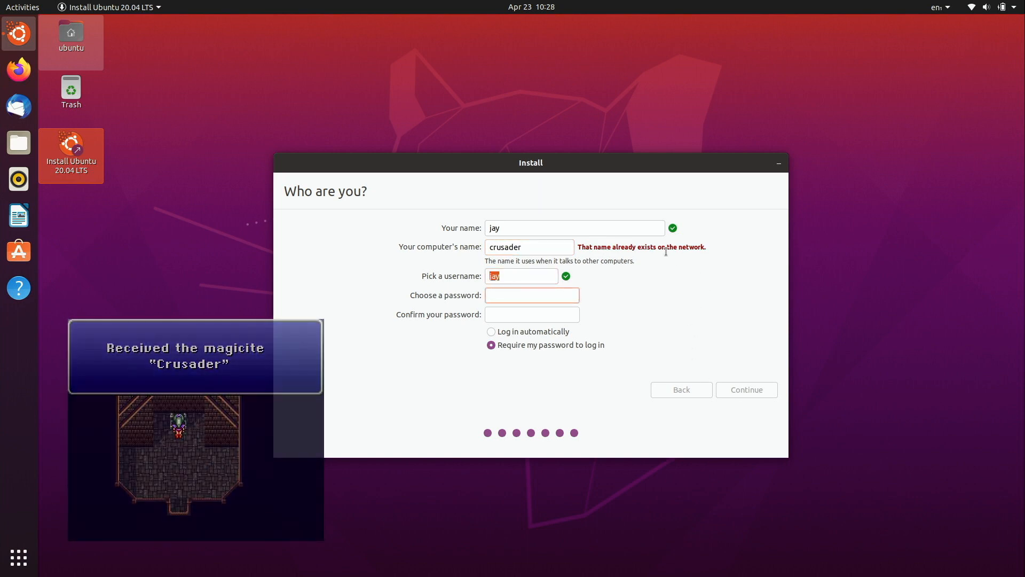
pyautogui.click(531, 294)
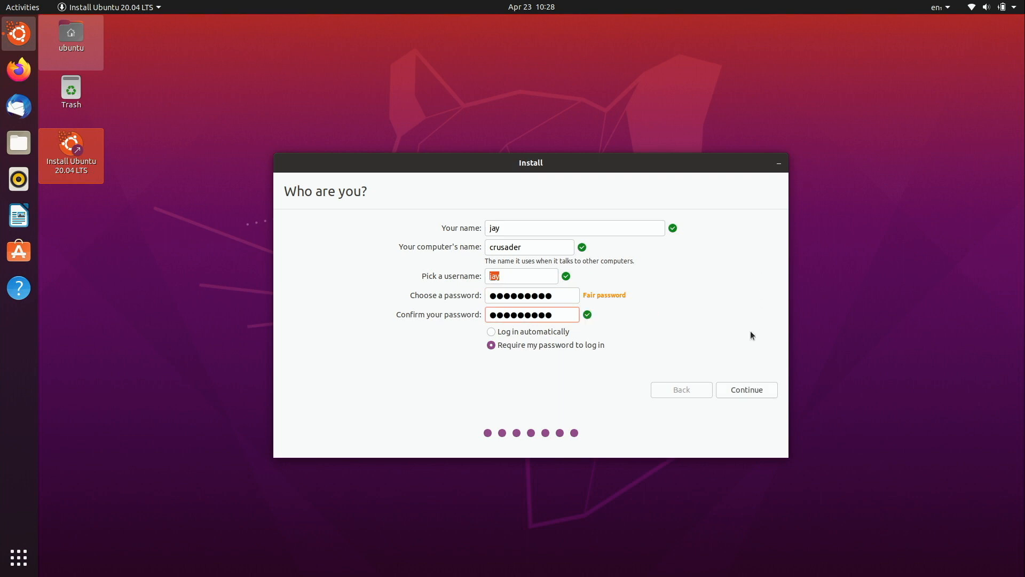
pyautogui.click(746, 390)
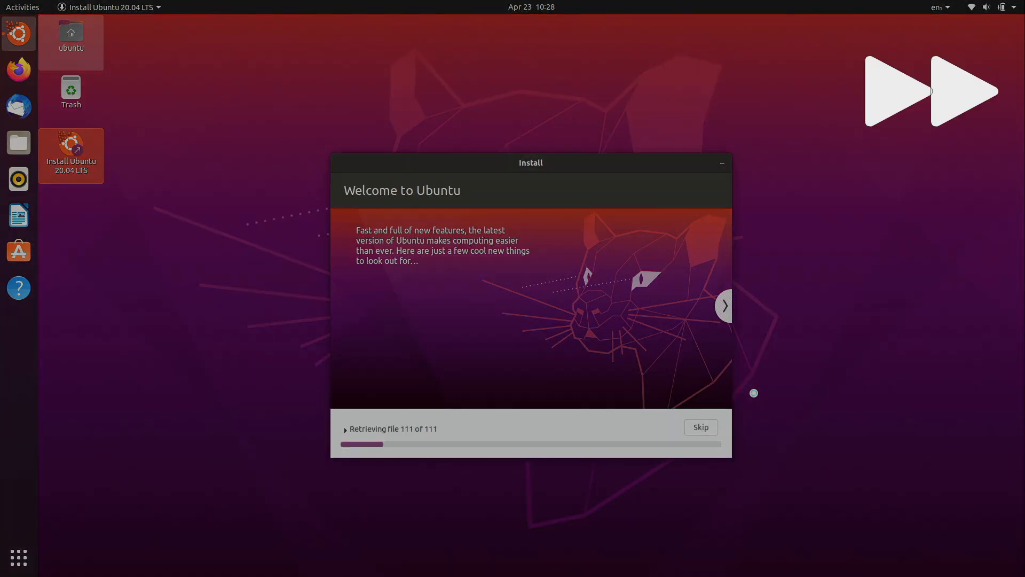
# Advance through two feature slides while the installer copies files
pyautogui.click(724, 305)
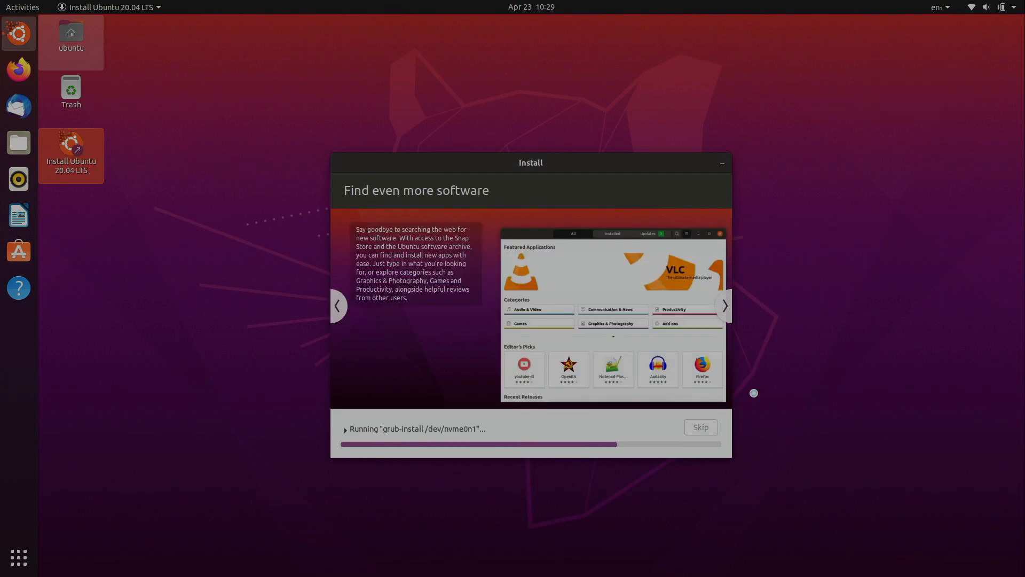
pyautogui.click(724, 305)
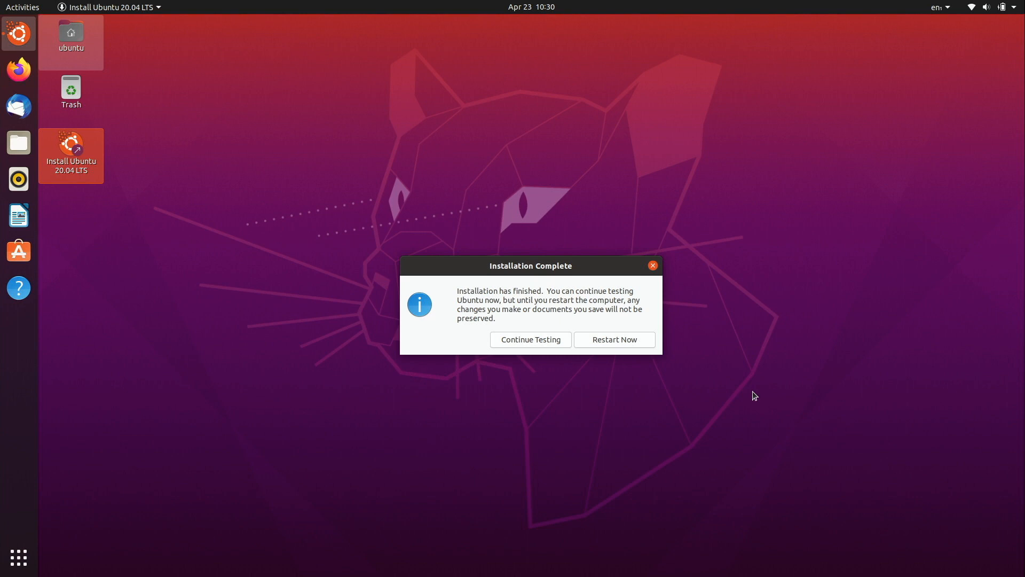
pyautogui.moveTo(718, 387)
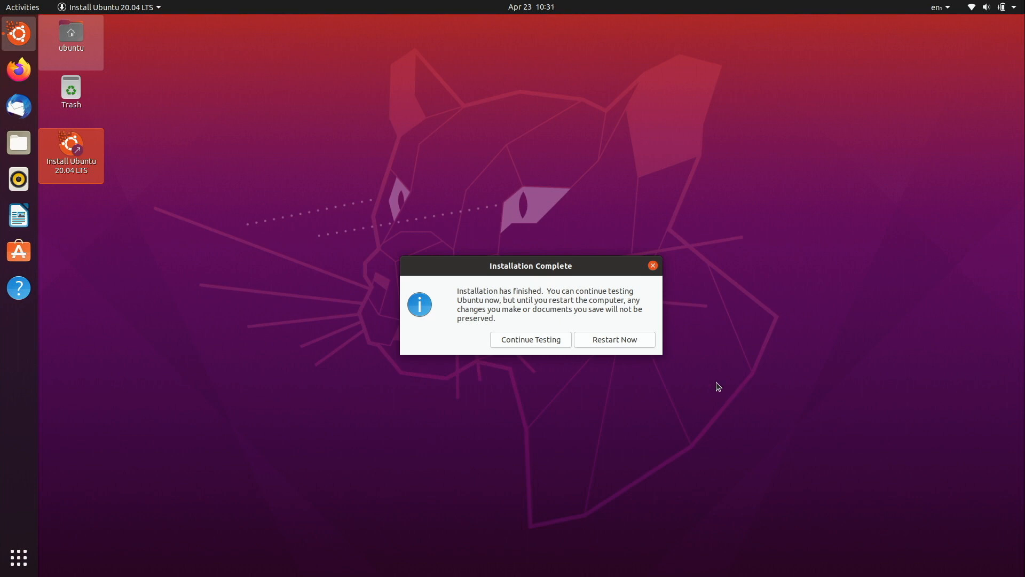
# Choose Restart Now in the Installation Complete dialog to boot the new system
pyautogui.click(613, 339)
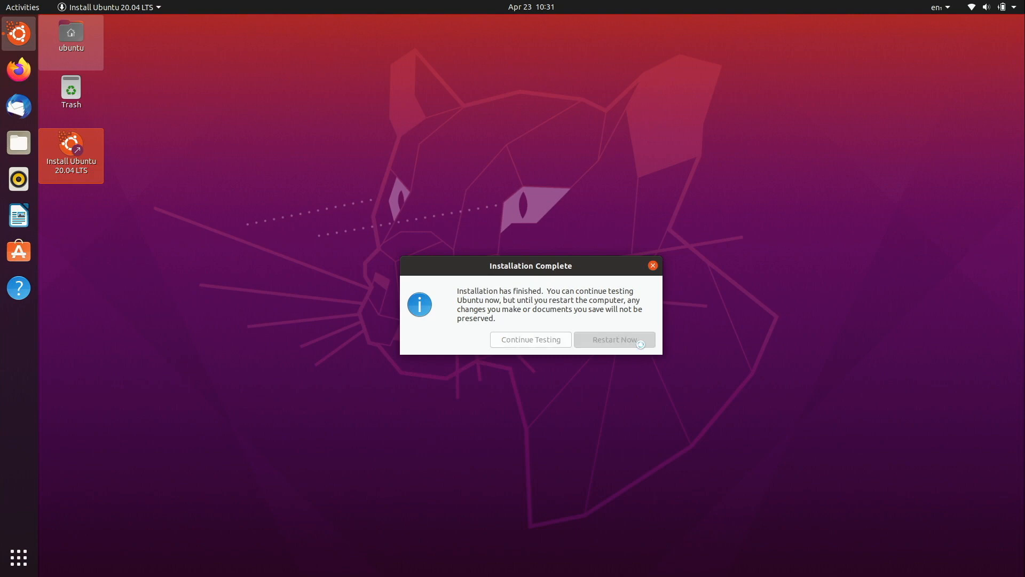
pyautogui.click(613, 340)
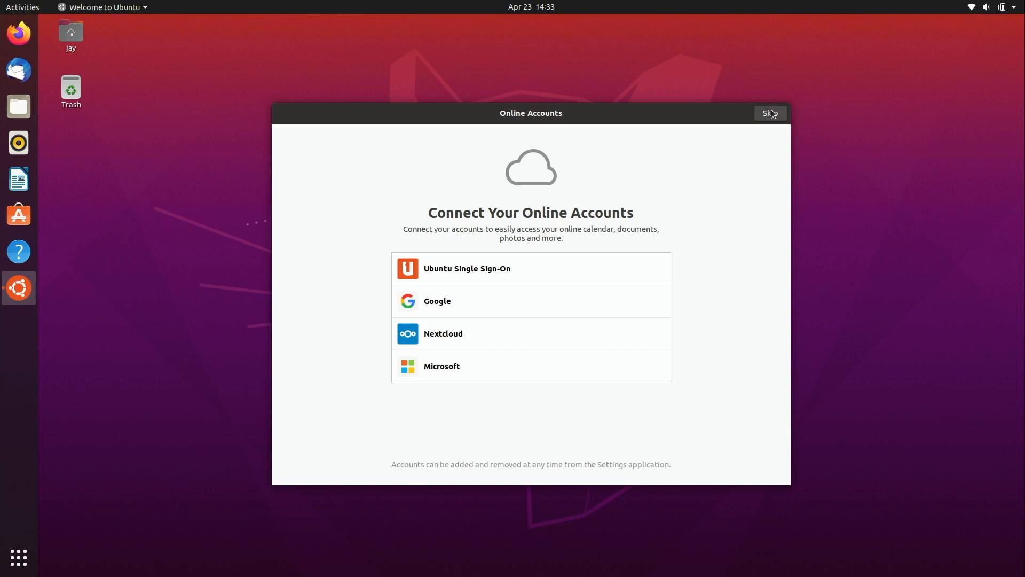
# Skip online accounts and move past Livepatch without setting it up
pyautogui.click(770, 112)
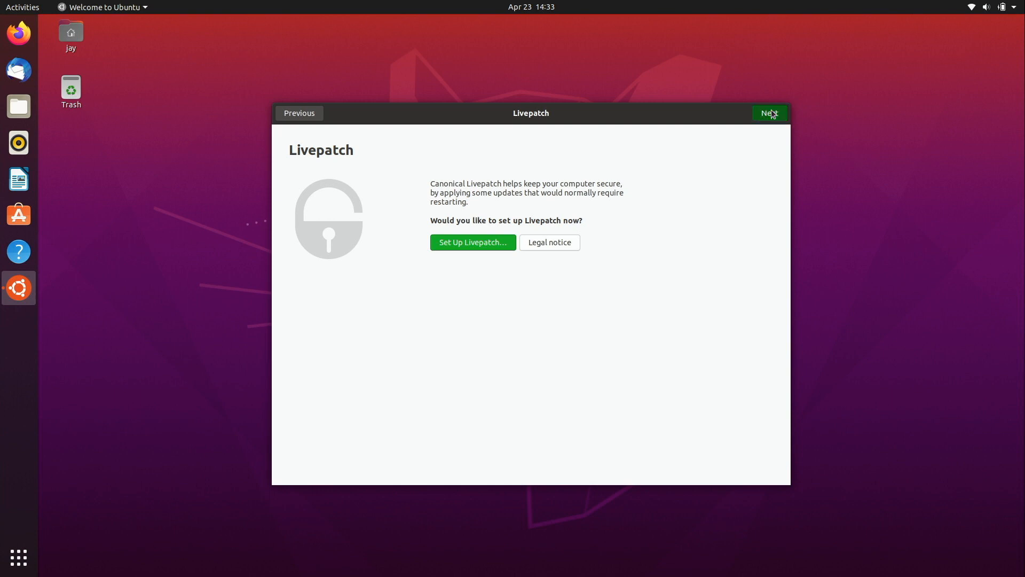
pyautogui.click(769, 112)
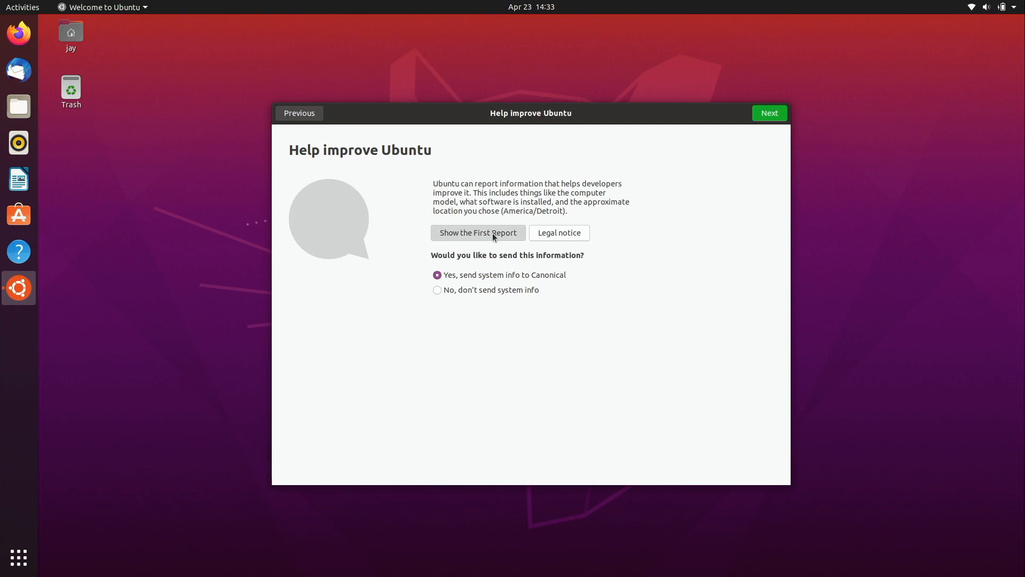
# View and close the first system report, keeping system info sharing on, and continue
pyautogui.click(478, 232)
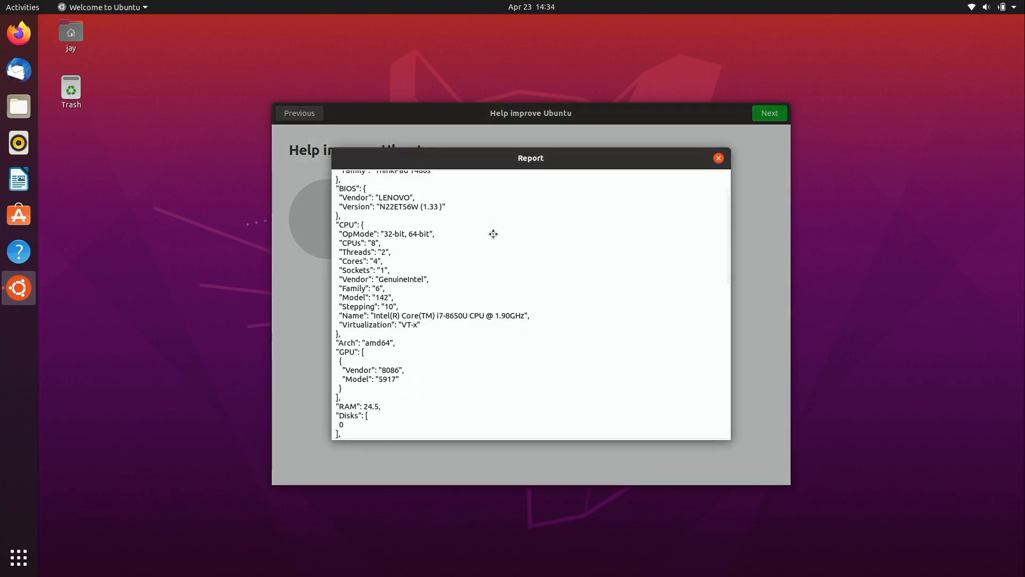
pyautogui.scroll(-3)
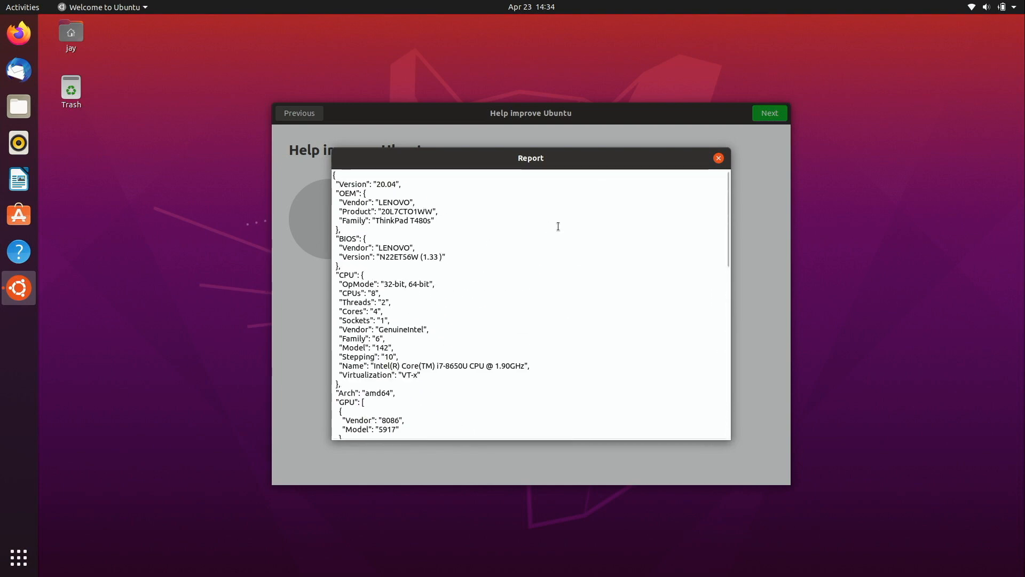
pyautogui.moveTo(691, 182)
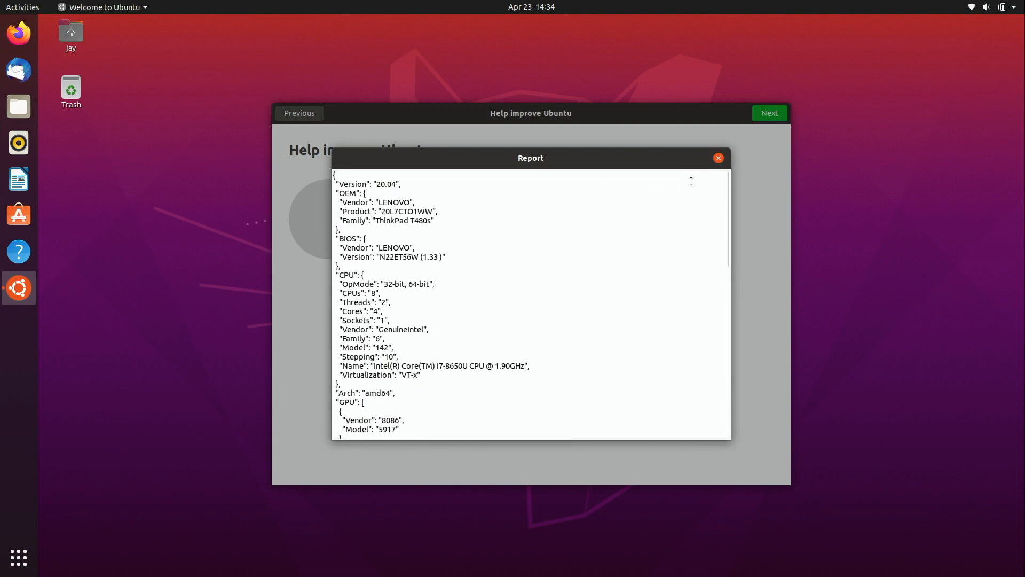
pyautogui.click(718, 158)
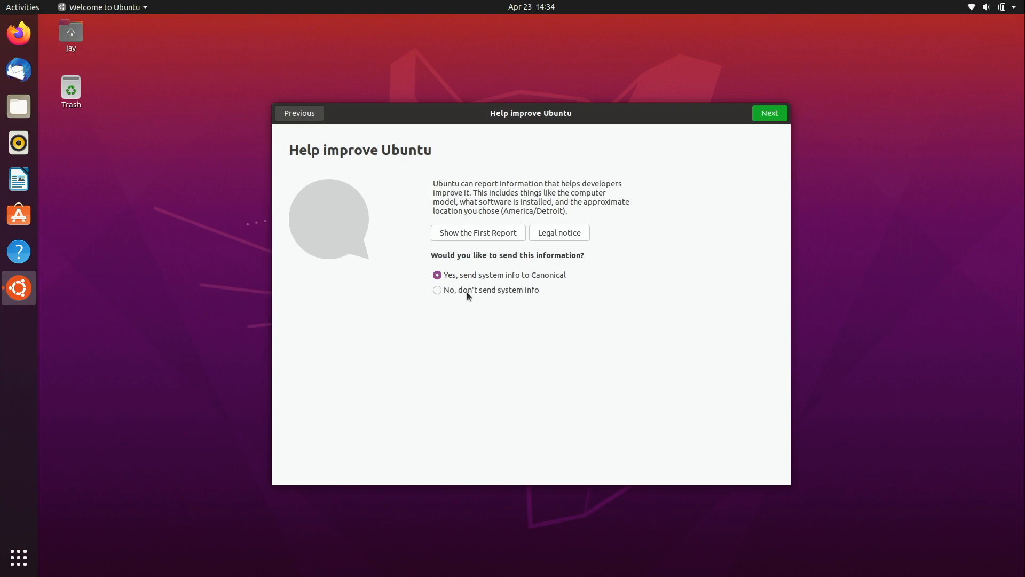
pyautogui.moveTo(575, 279)
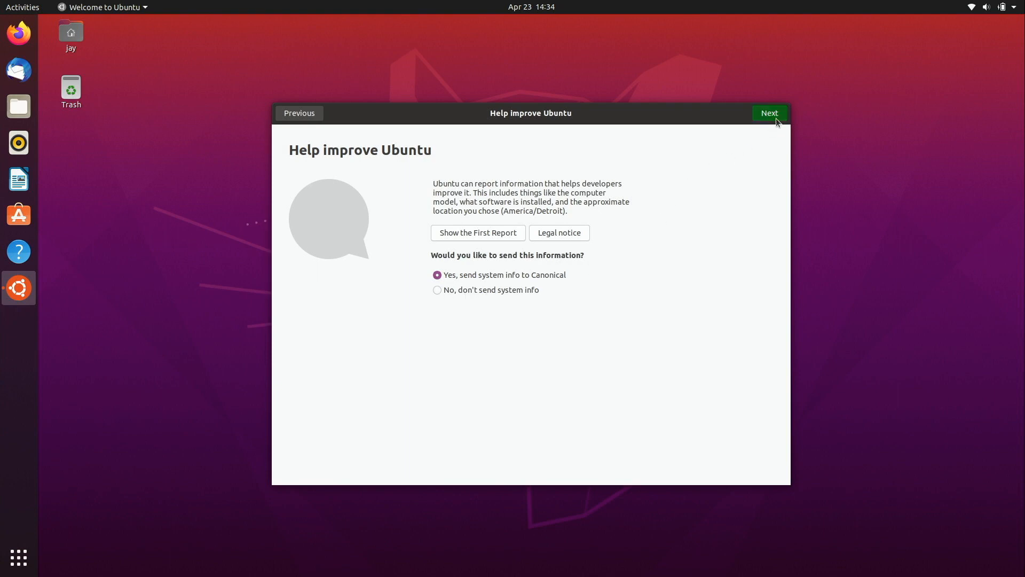
pyautogui.click(769, 113)
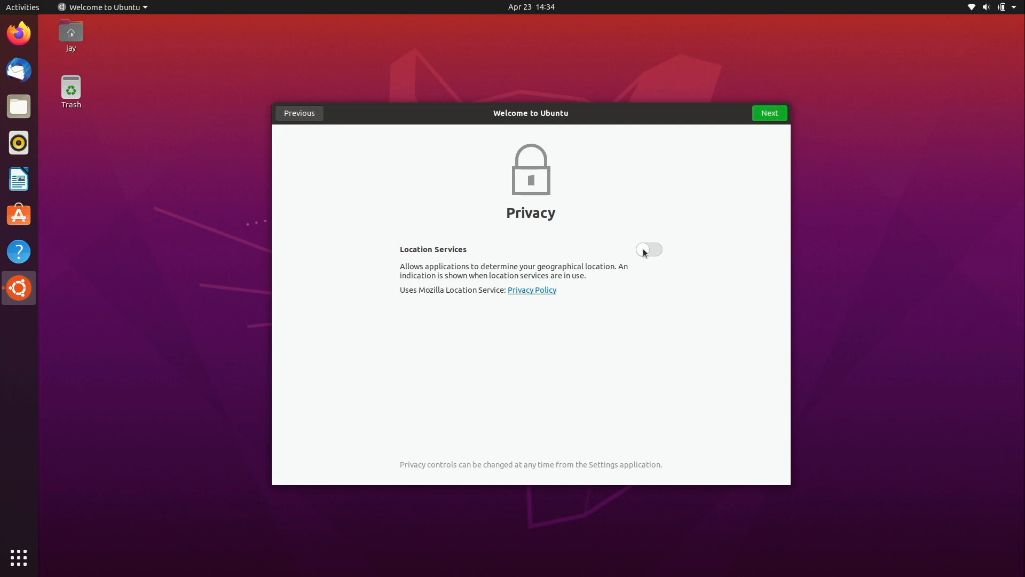
pyautogui.moveTo(770, 149)
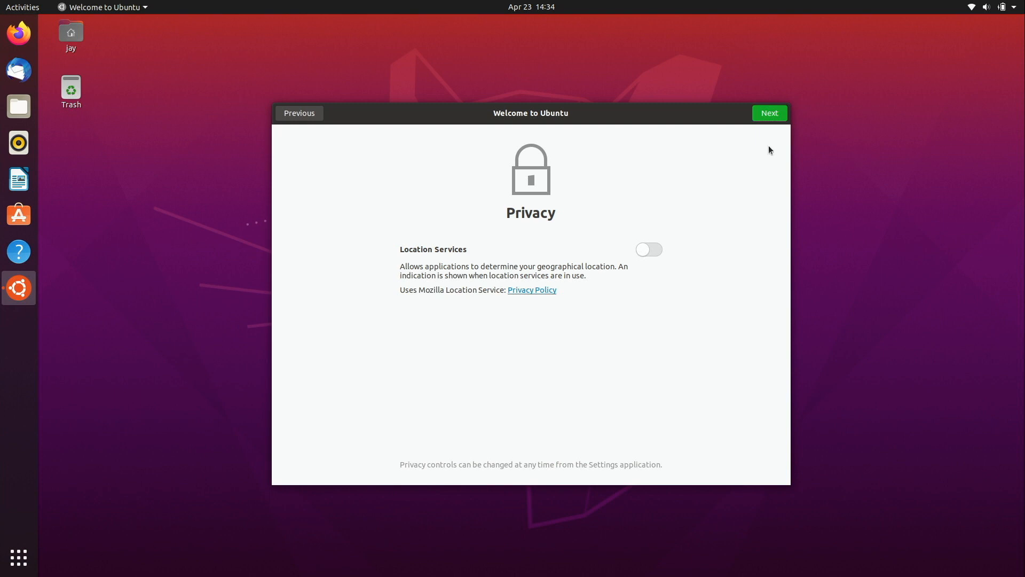
# Continue with Location Services off and finish the welcome wizard at 'You're ready to go!'
pyautogui.click(769, 112)
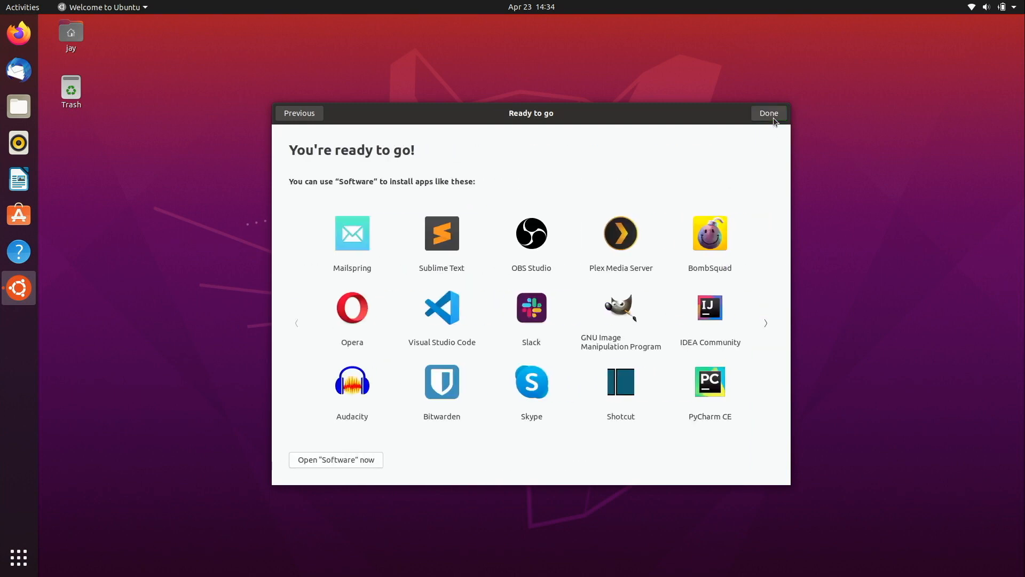
pyautogui.moveTo(613, 208)
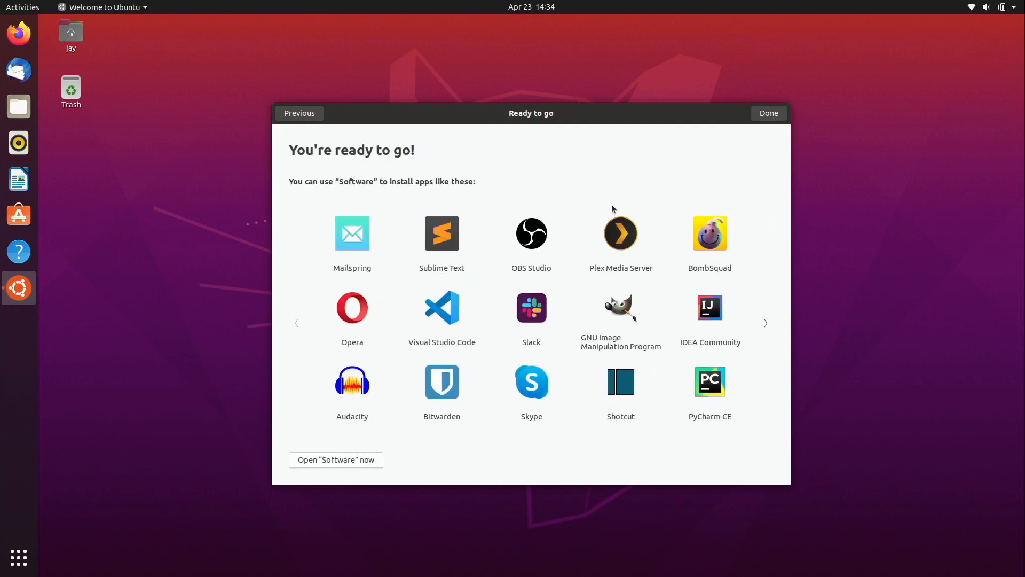
pyautogui.moveTo(587, 282)
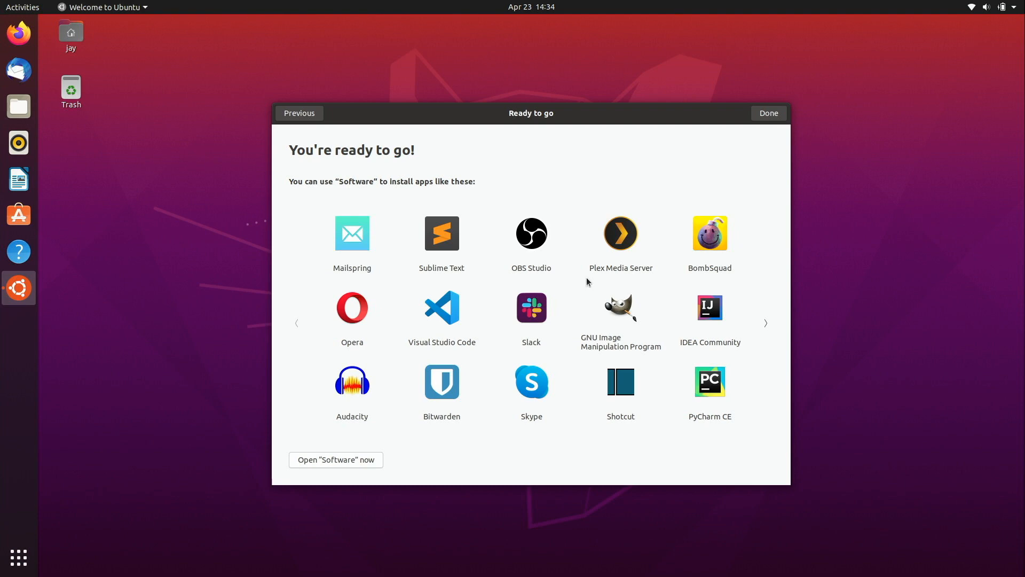
pyautogui.moveTo(366, 465)
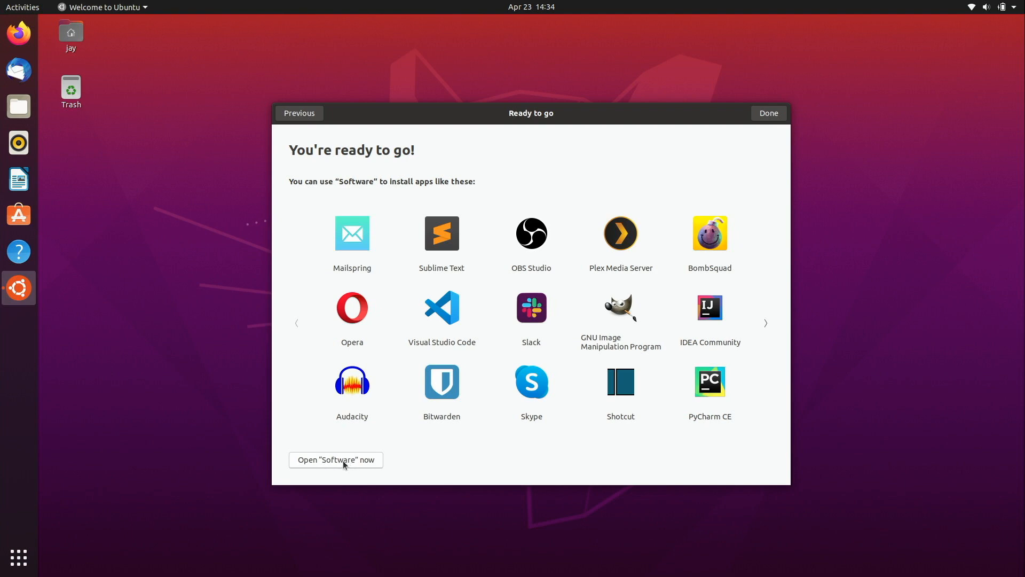
pyautogui.moveTo(18, 215)
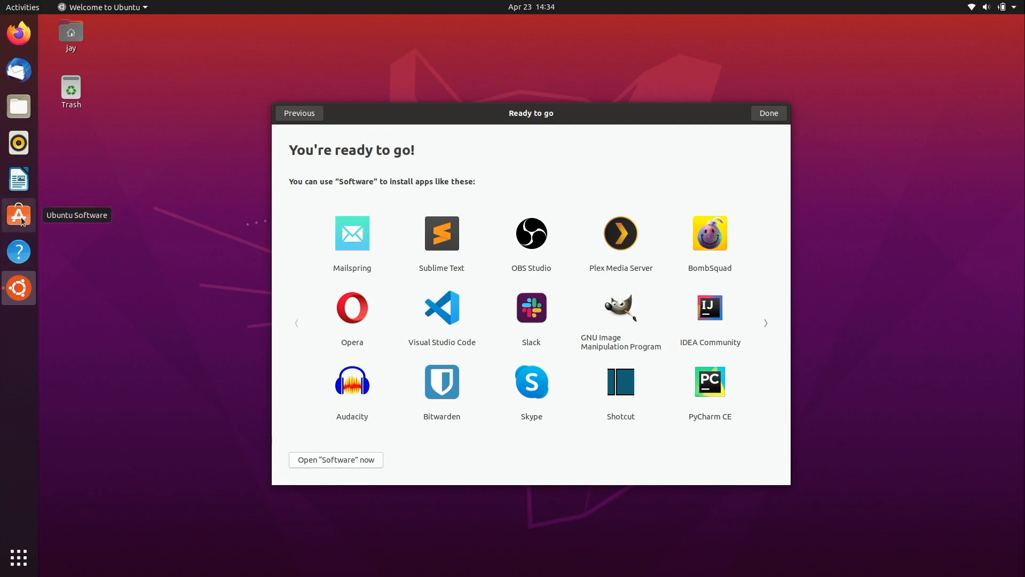
pyautogui.moveTo(756, 130)
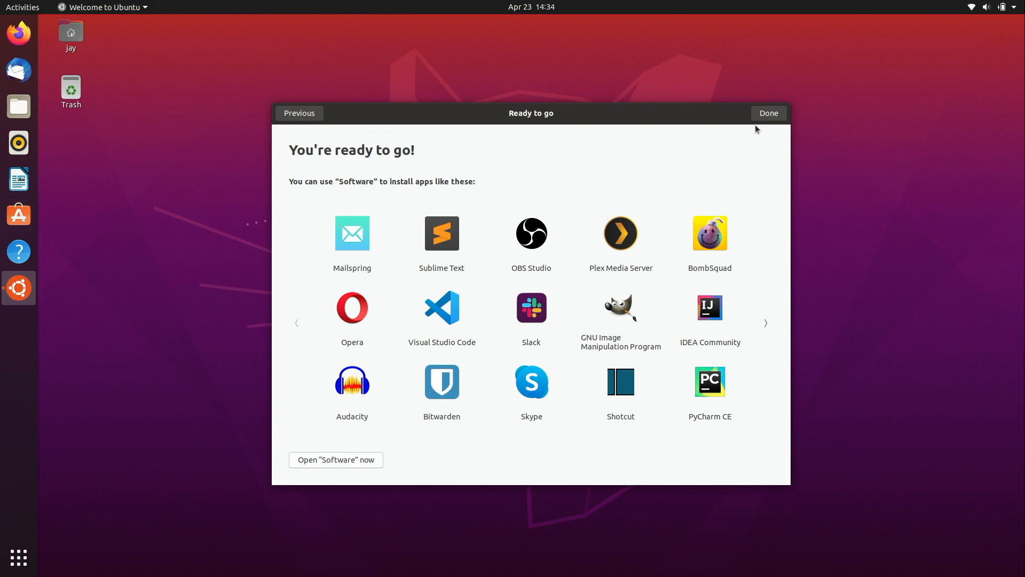
pyautogui.click(768, 112)
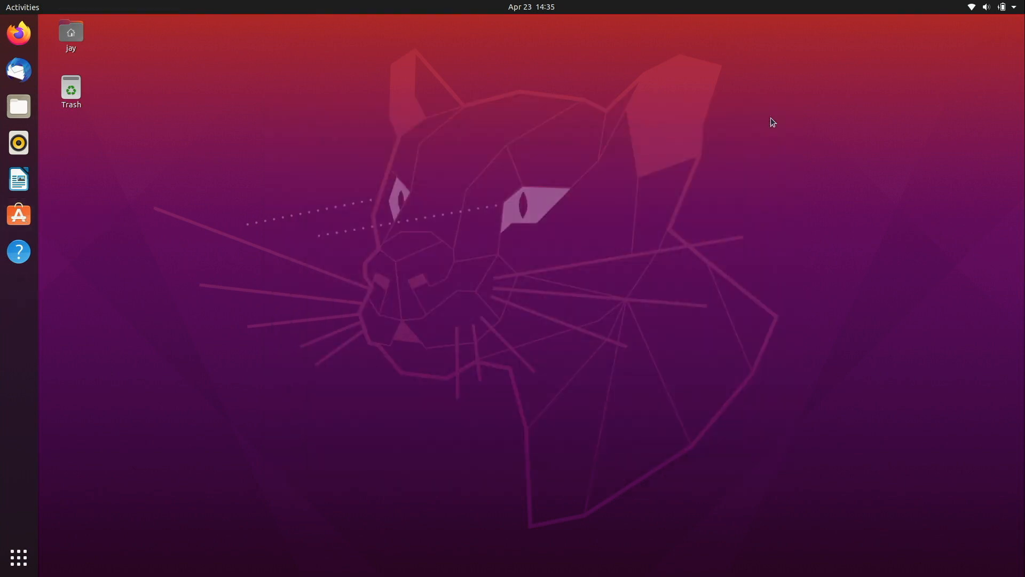
pyautogui.moveTo(779, 89)
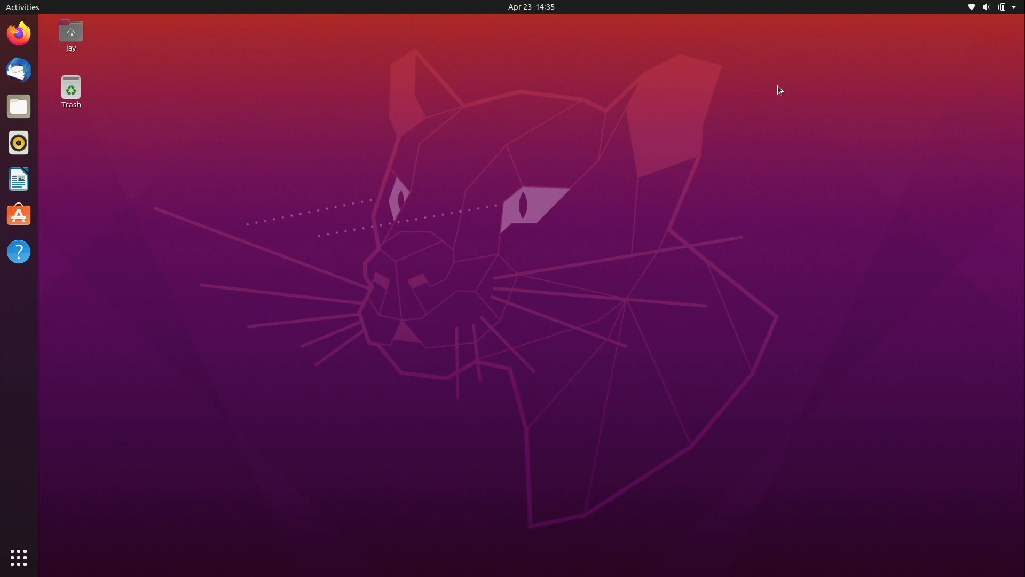